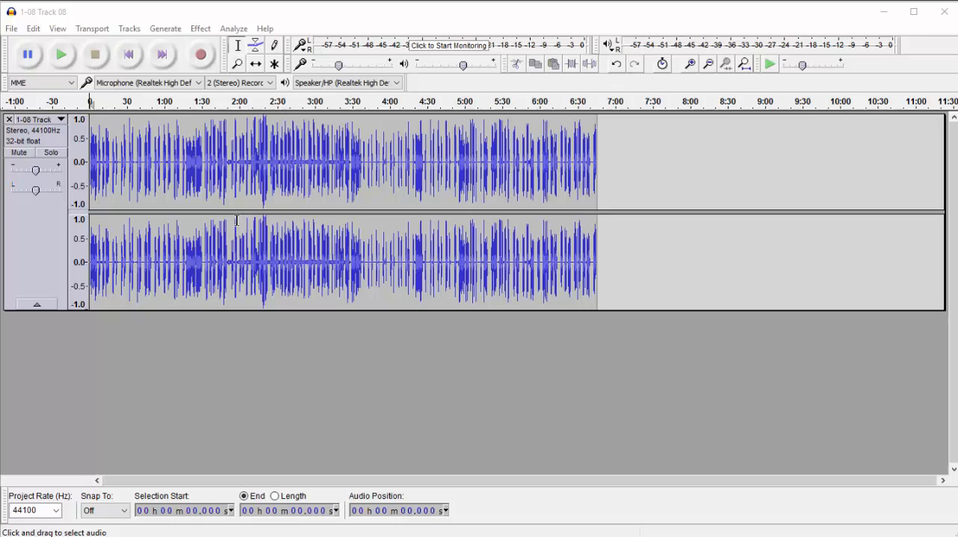
mouse_move(407, 264)
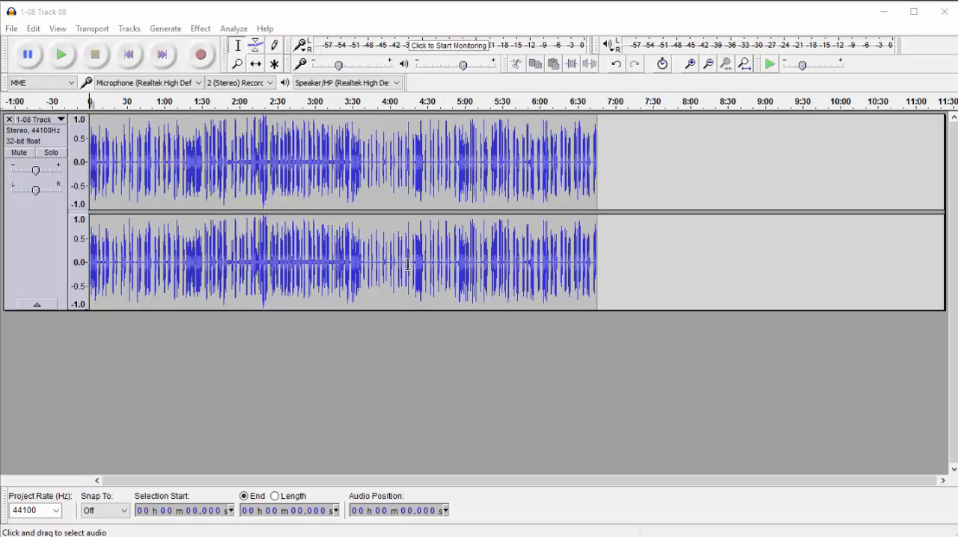
mouse_move(398, 261)
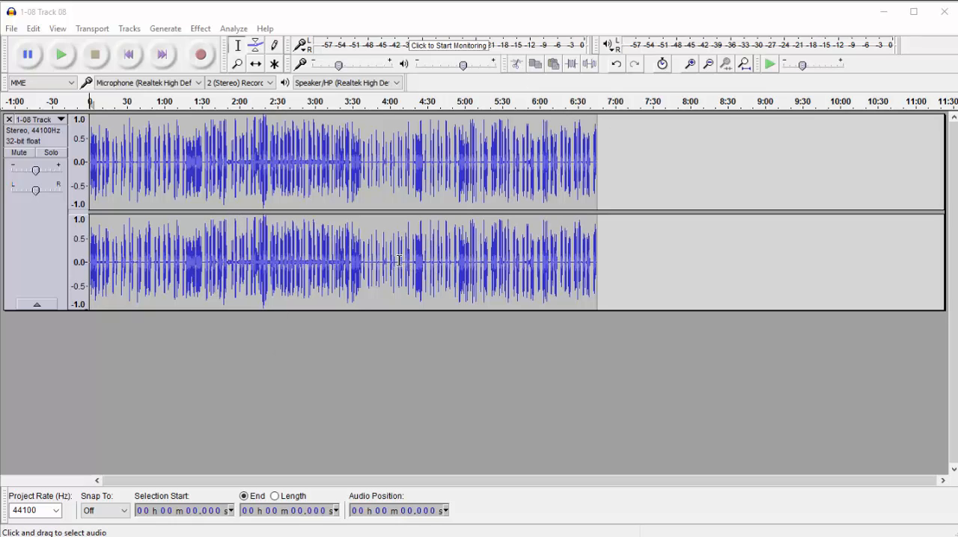
mouse_move(410, 332)
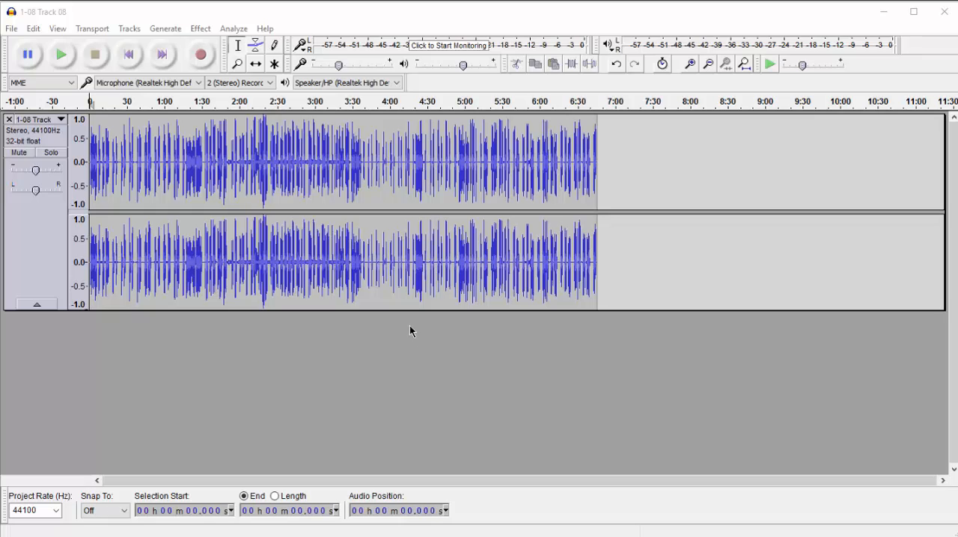
mouse_move(418, 340)
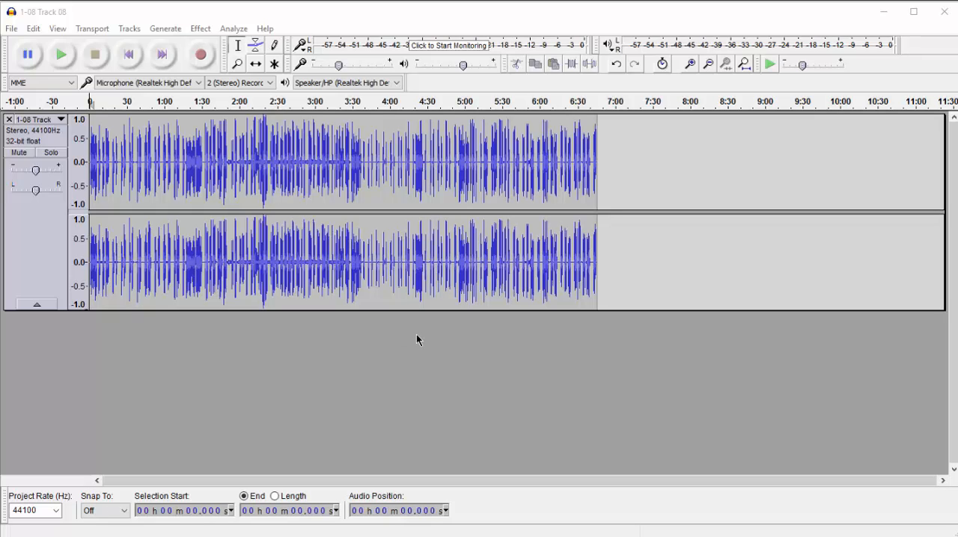
mouse_move(313, 367)
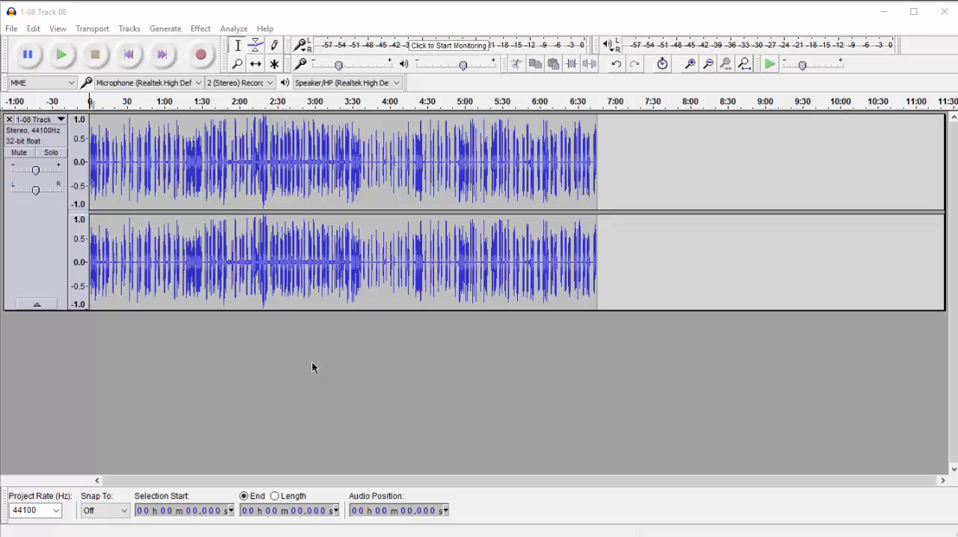
mouse_move(178, 257)
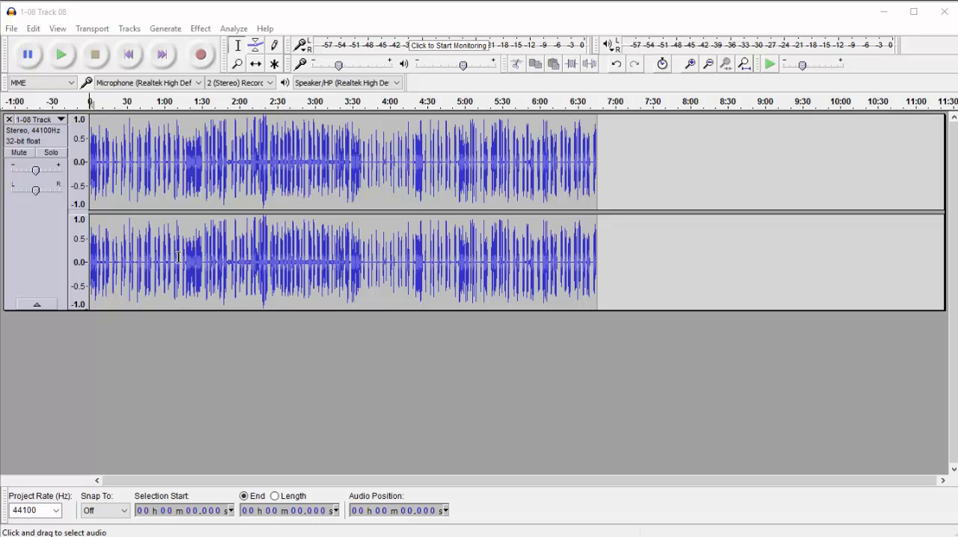
mouse_move(193, 371)
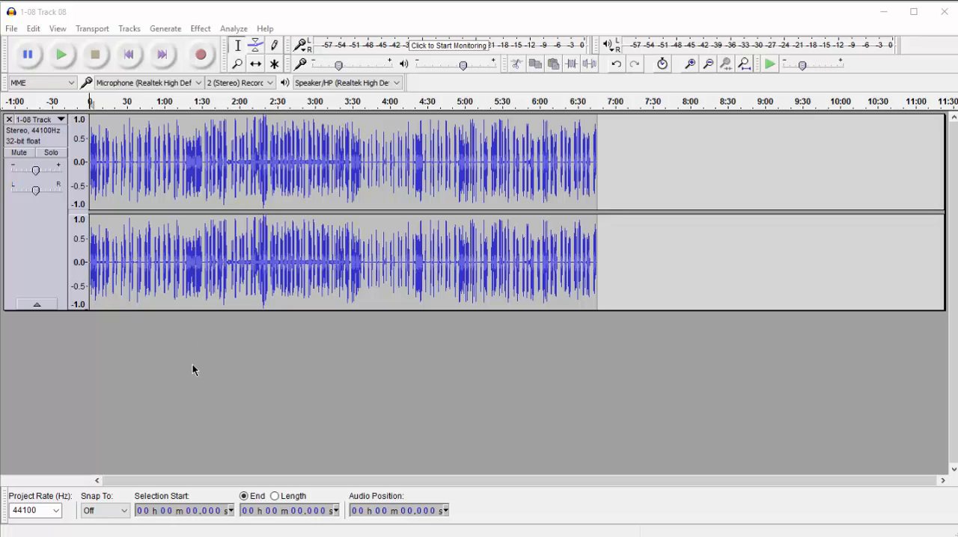
mouse_move(218, 323)
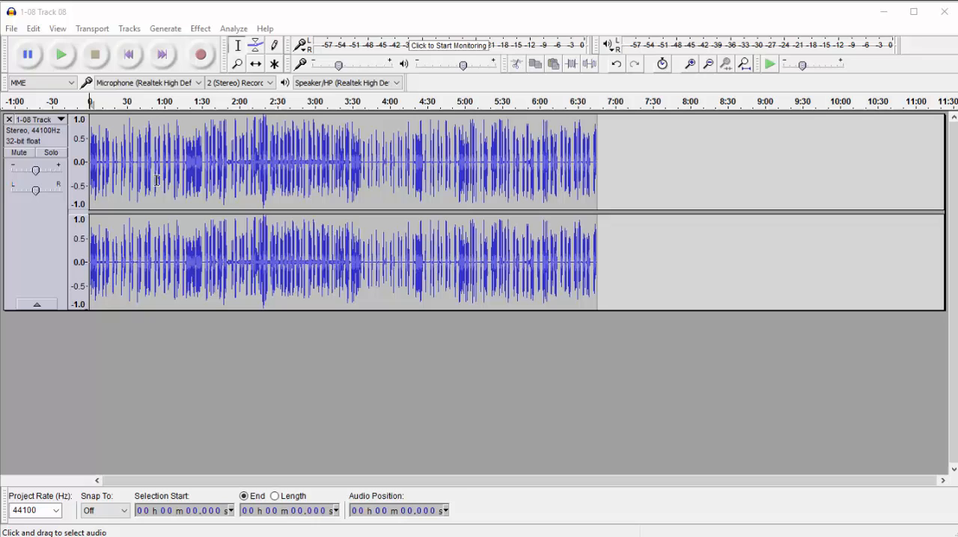
mouse_move(198, 132)
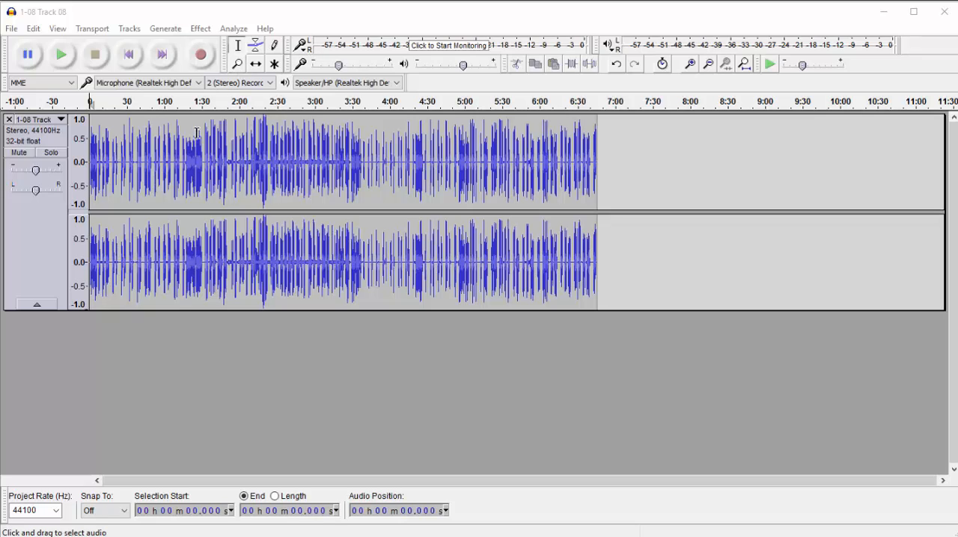
mouse_move(583, 123)
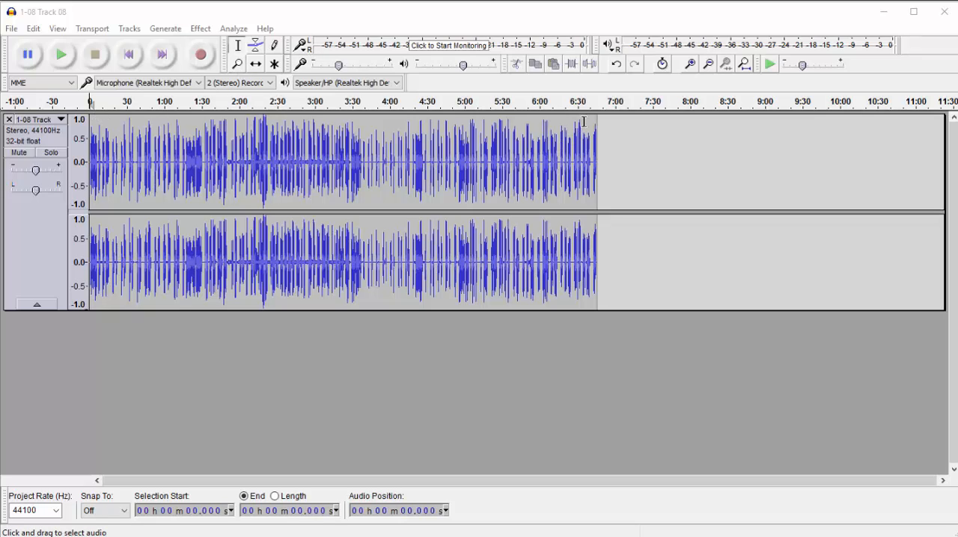
mouse_move(142, 126)
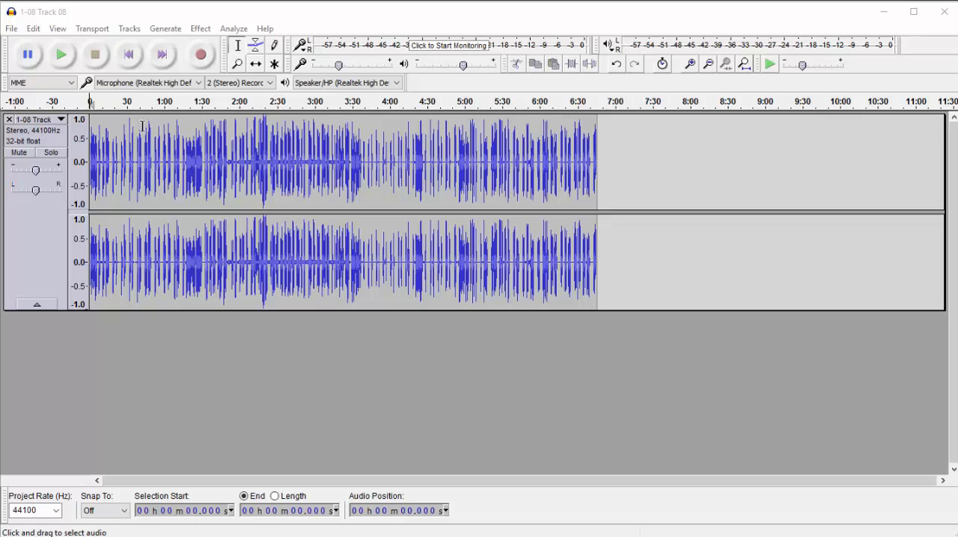
mouse_move(531, 134)
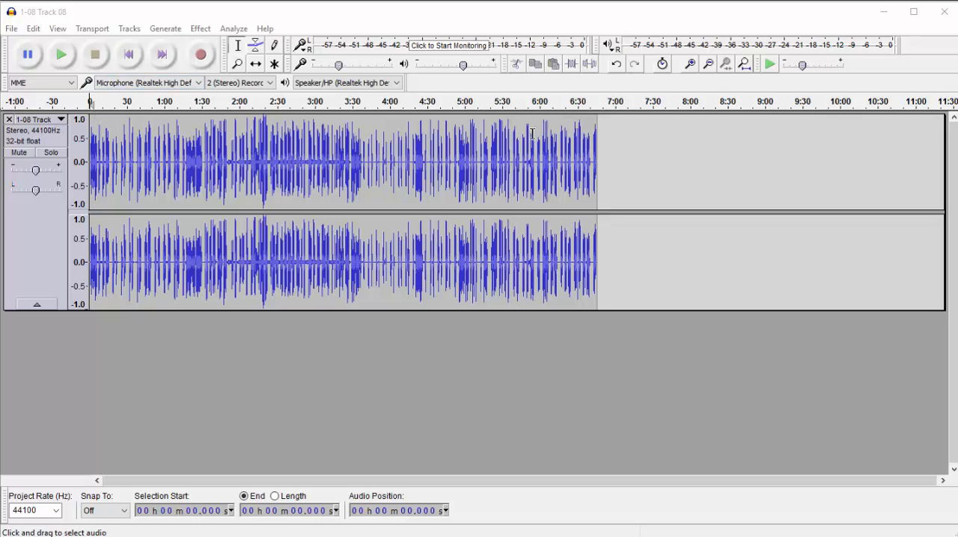
Step: Zoom the waveform so roughly the first 2:45 fills the window
click(274, 63)
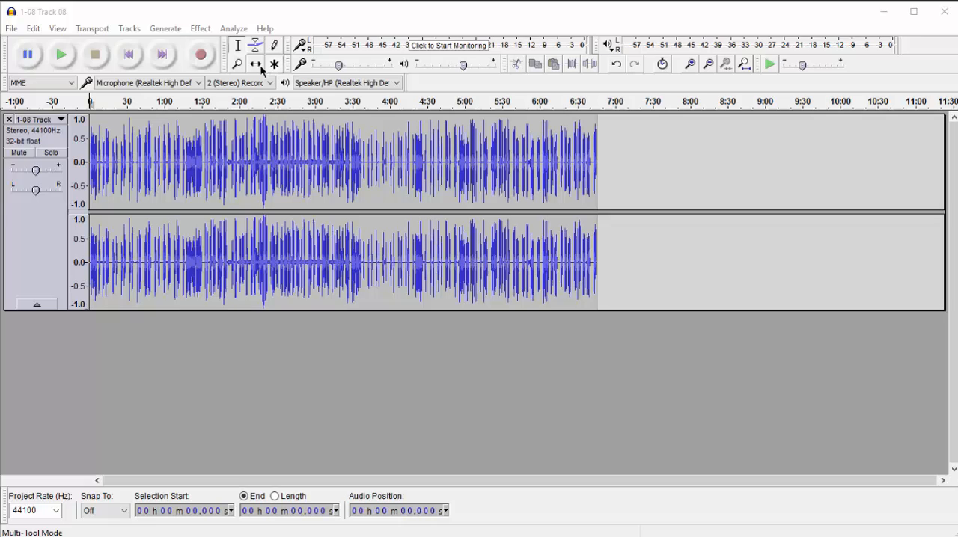
click(236, 63)
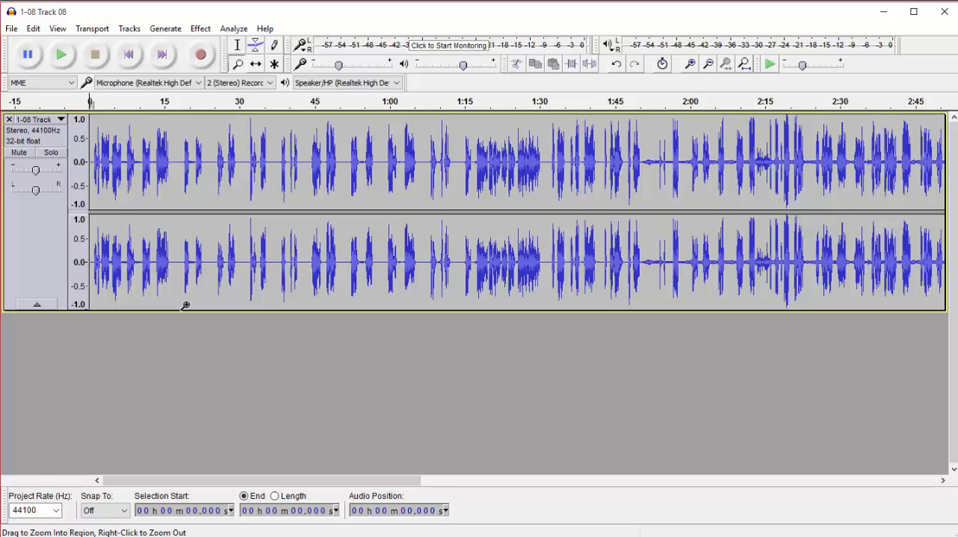
mouse_move(172, 355)
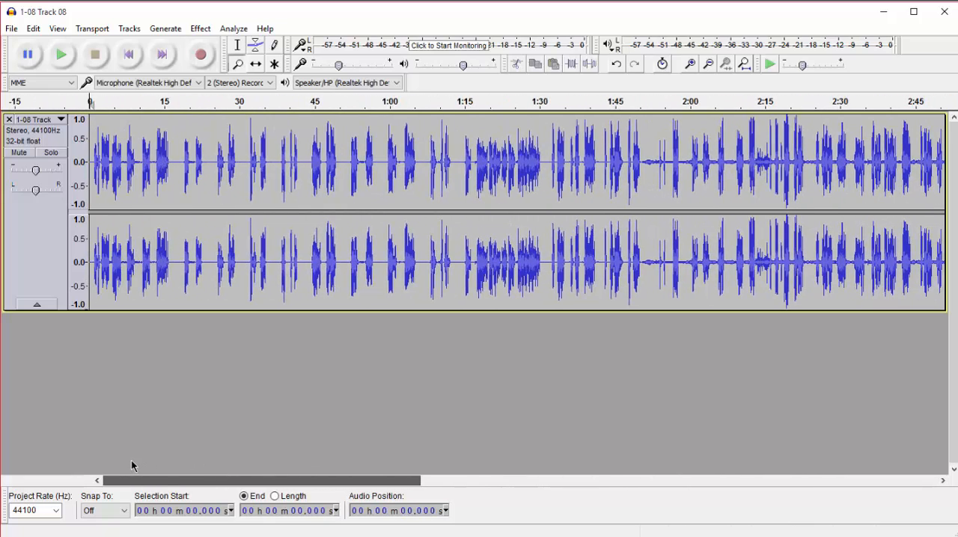
mouse_move(245, 169)
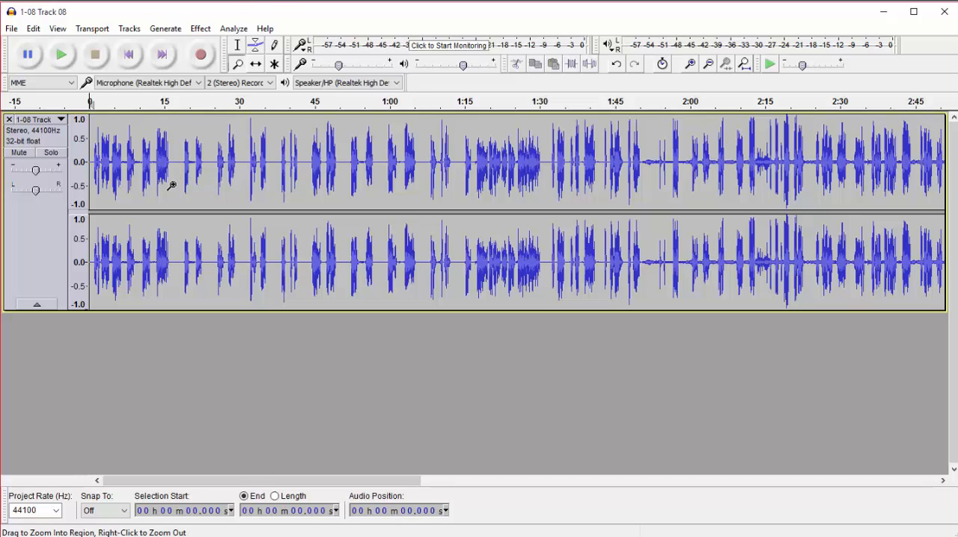
mouse_move(193, 148)
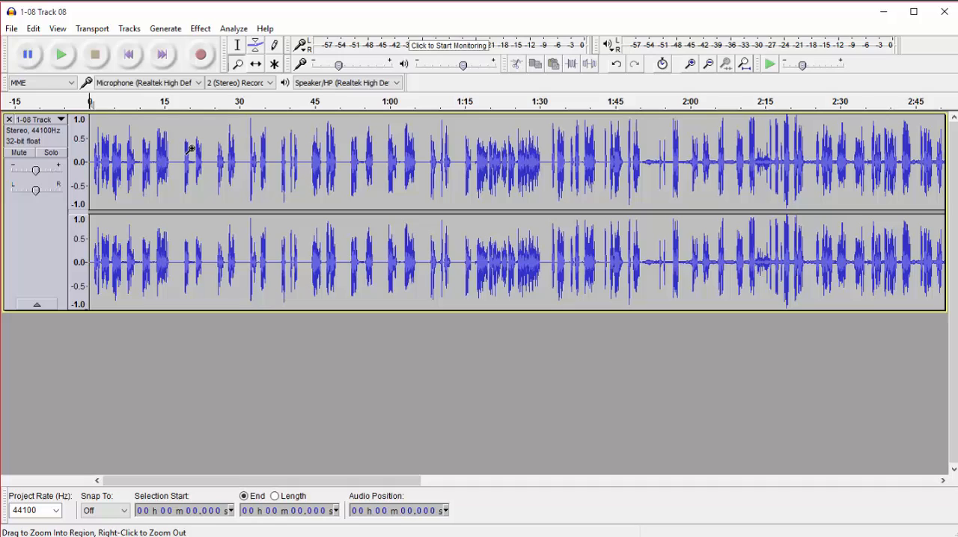
mouse_move(216, 148)
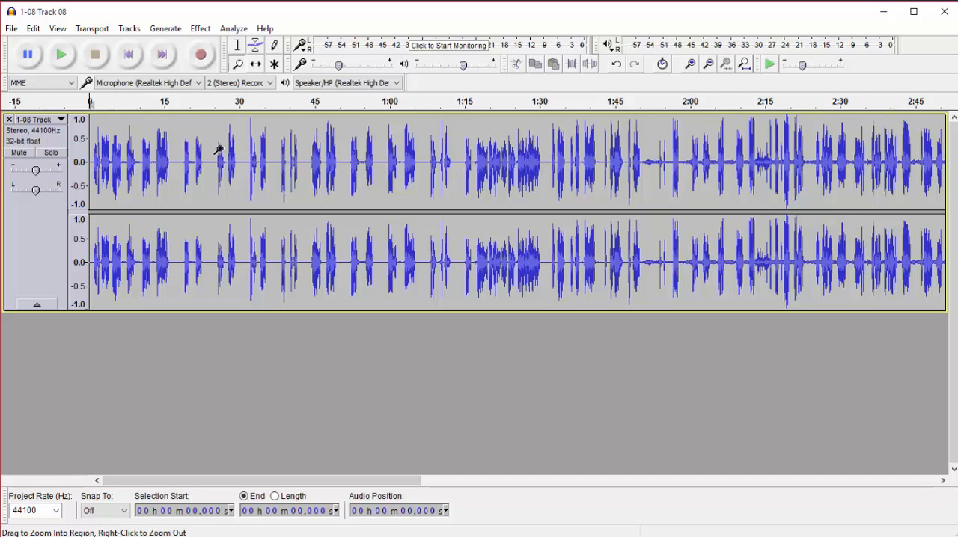
mouse_move(48, 382)
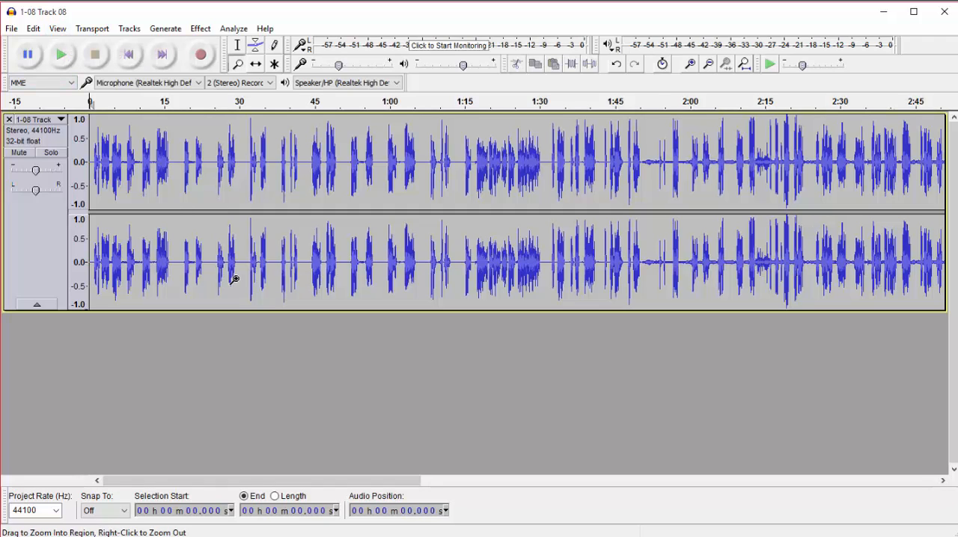
click(61, 54)
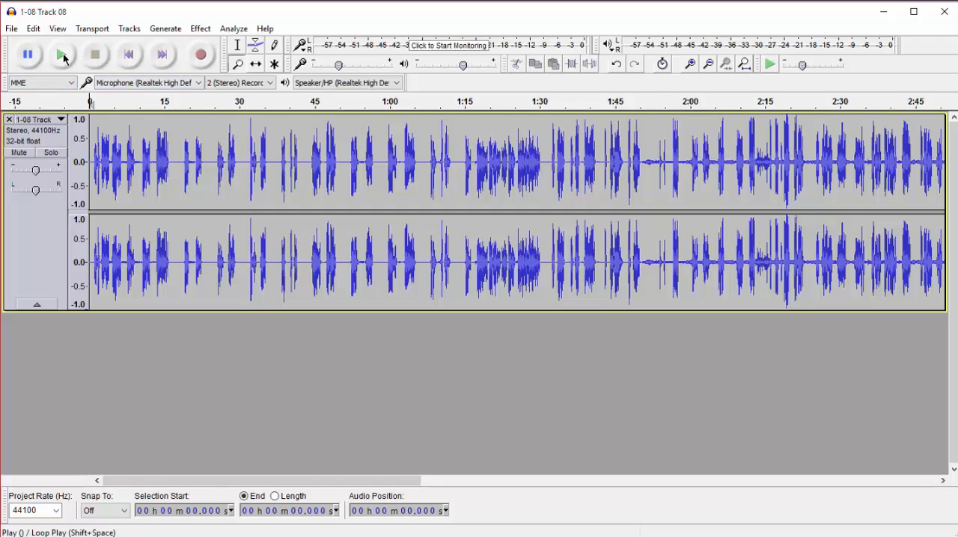
mouse_move(59, 54)
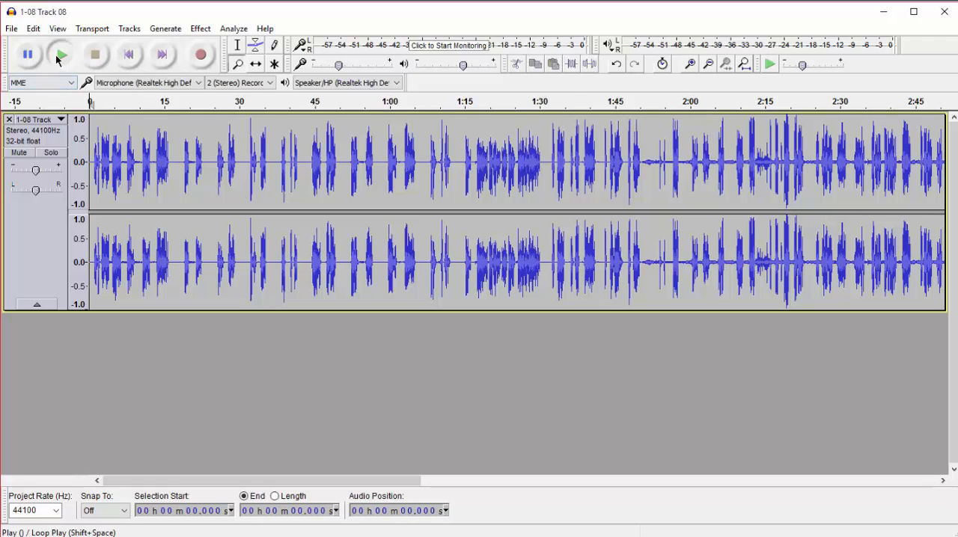
click(62, 54)
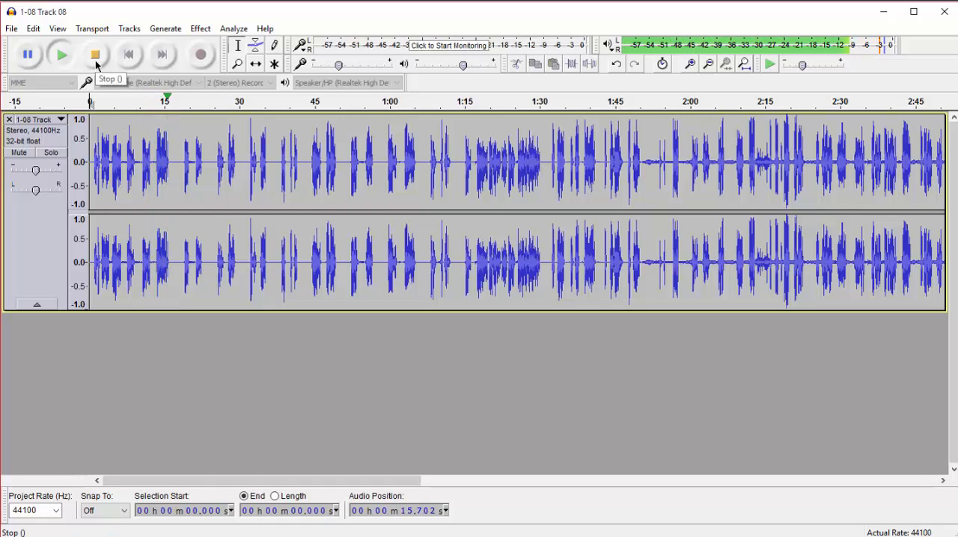
click(96, 54)
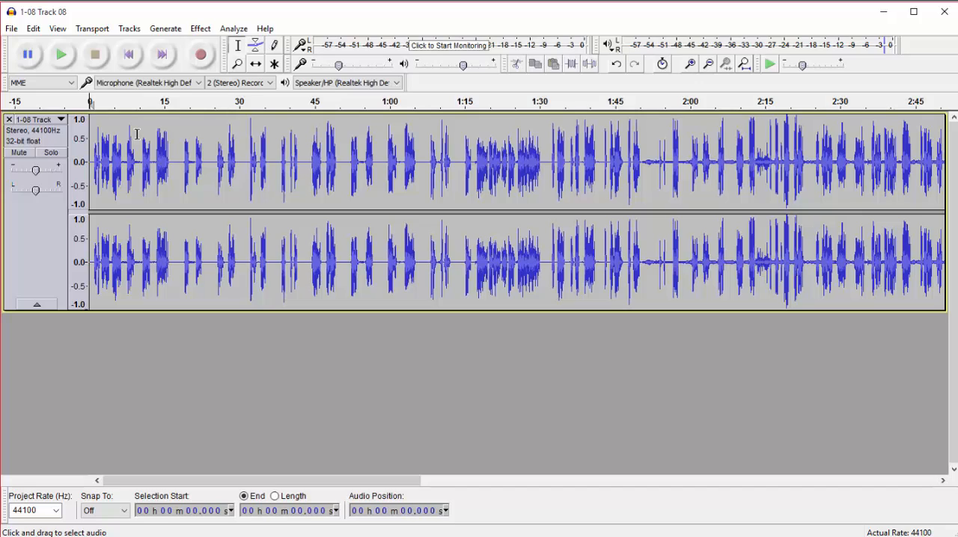
mouse_move(395, 172)
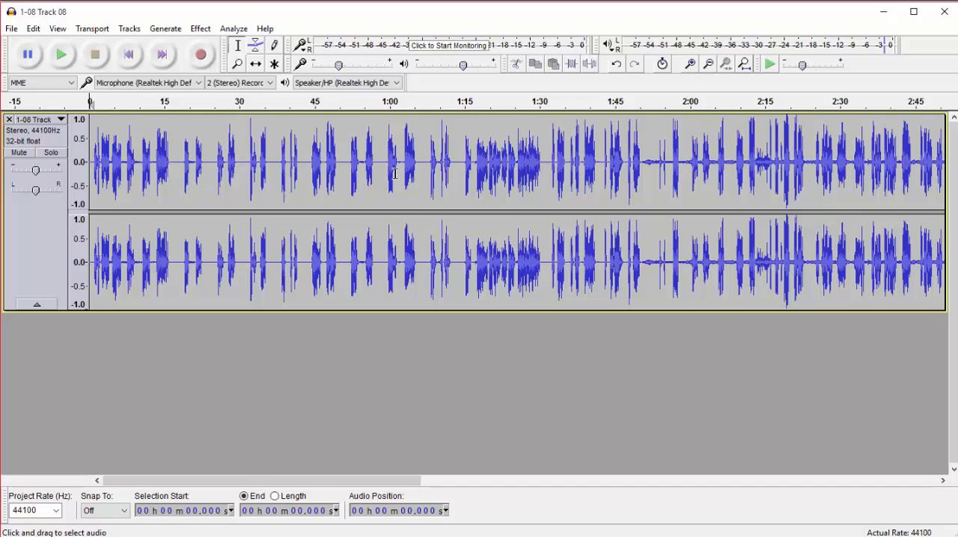
click(422, 160)
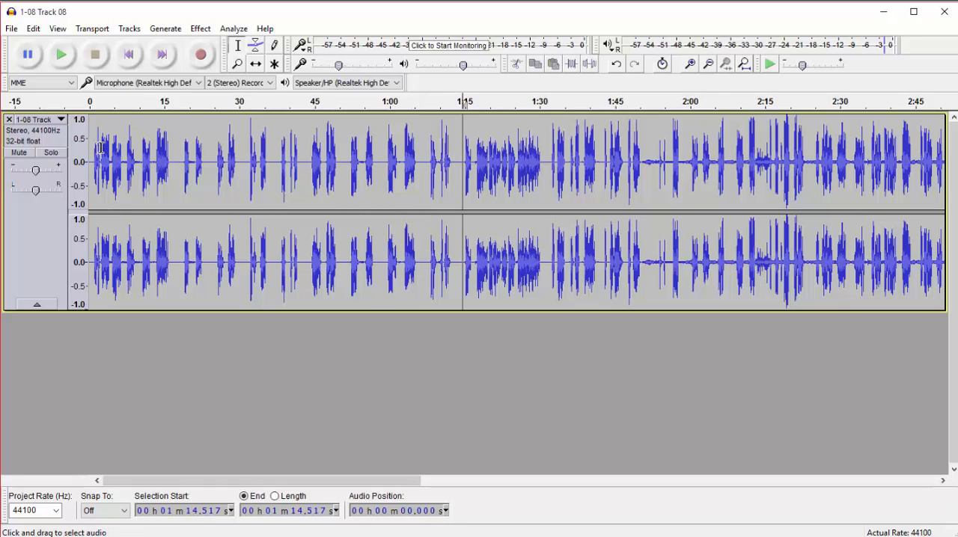
Step: Select the opening stretch from about 0:02 to just past one minute for removal
drag(97, 157, 315, 157)
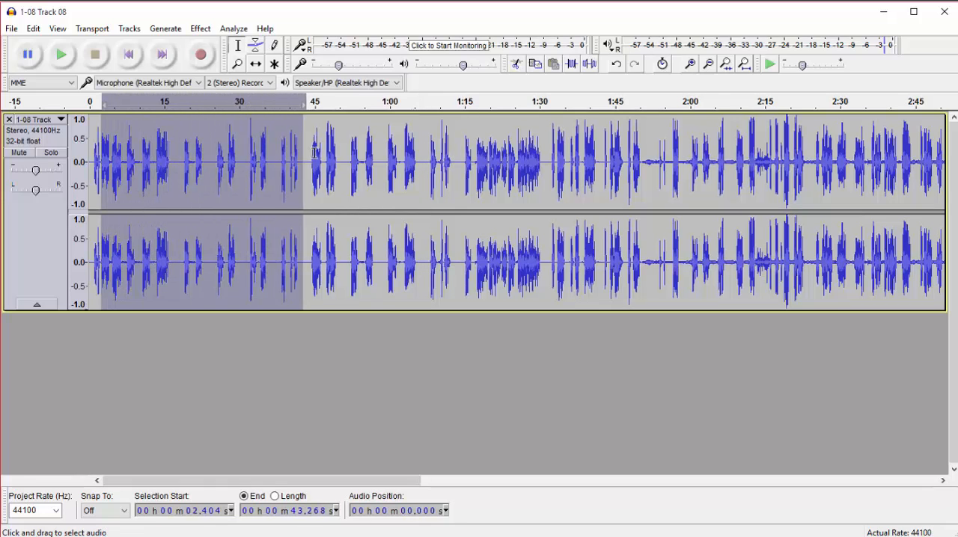
drag(303, 161, 422, 161)
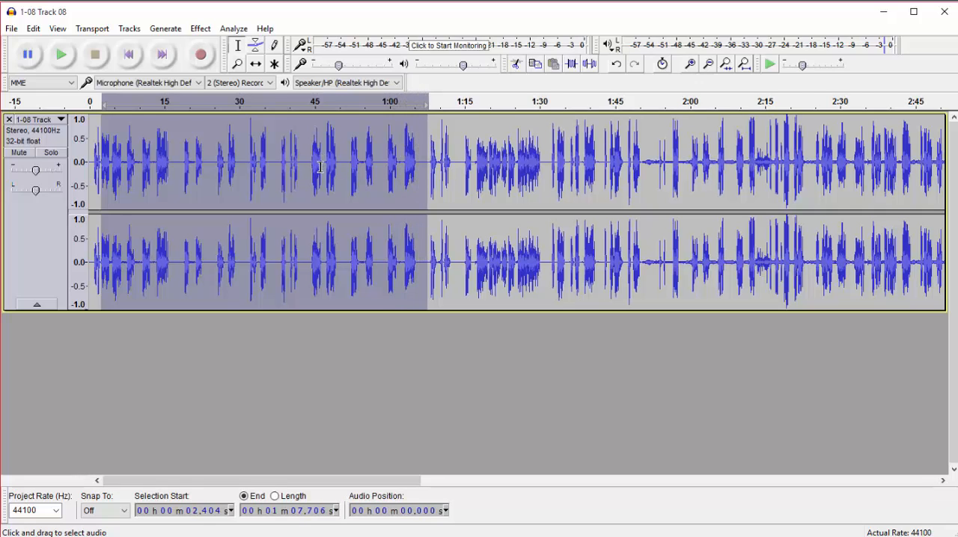
mouse_move(359, 150)
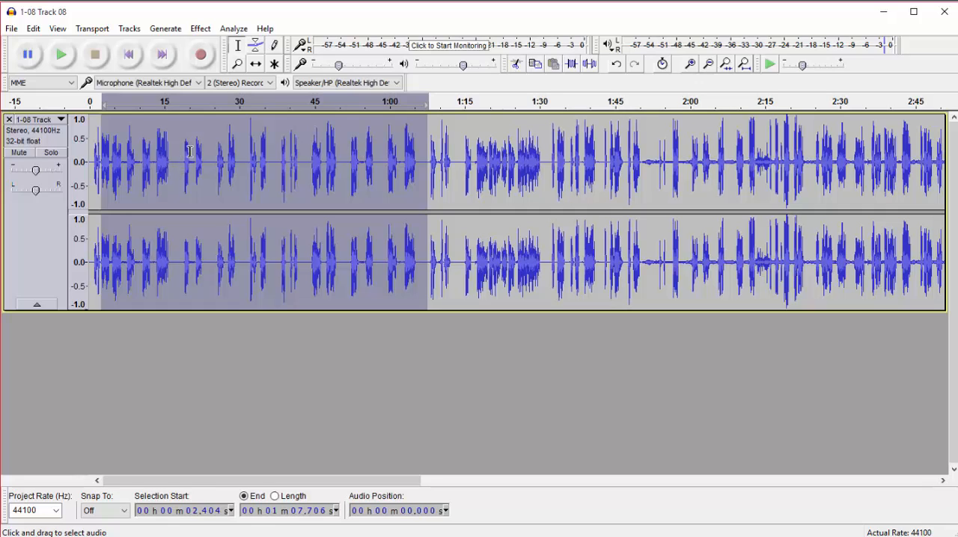
mouse_move(210, 171)
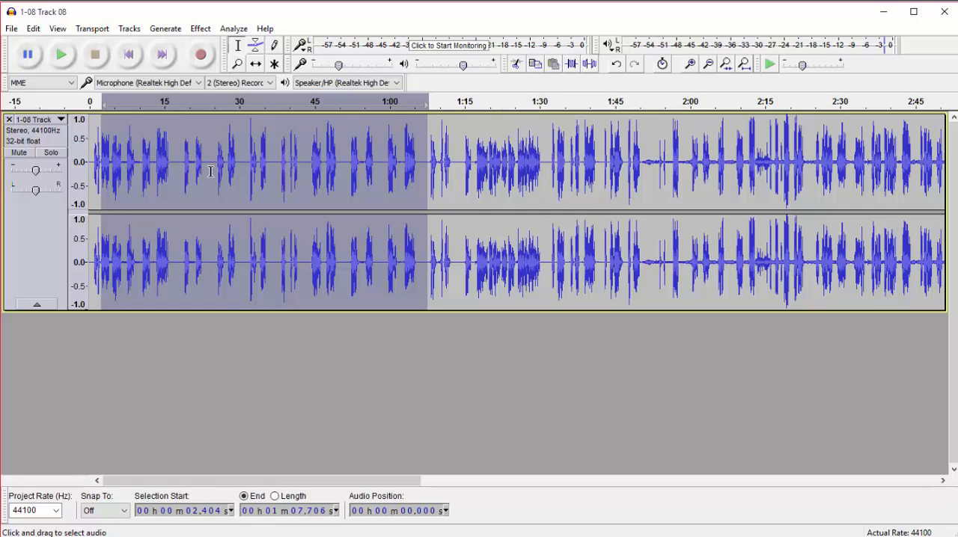
mouse_move(554, 97)
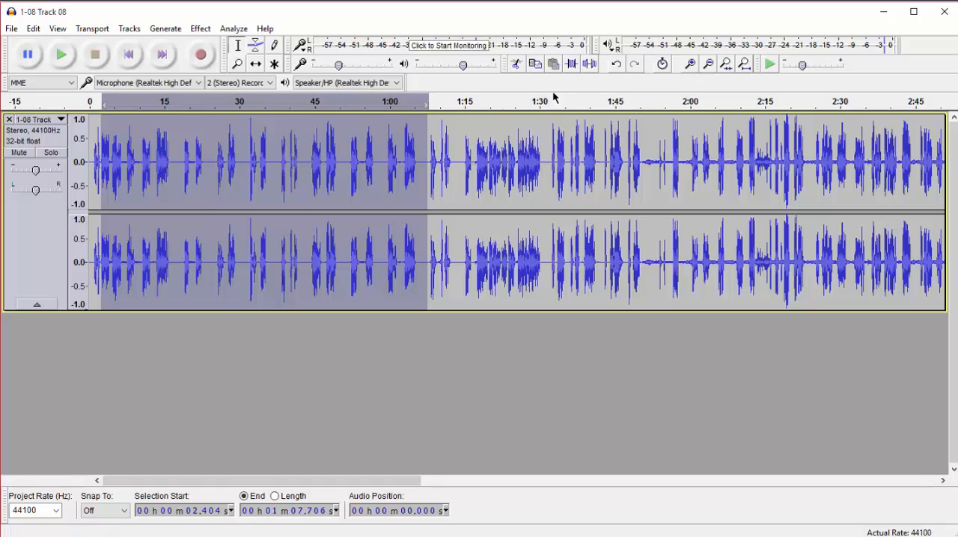
mouse_move(416, 214)
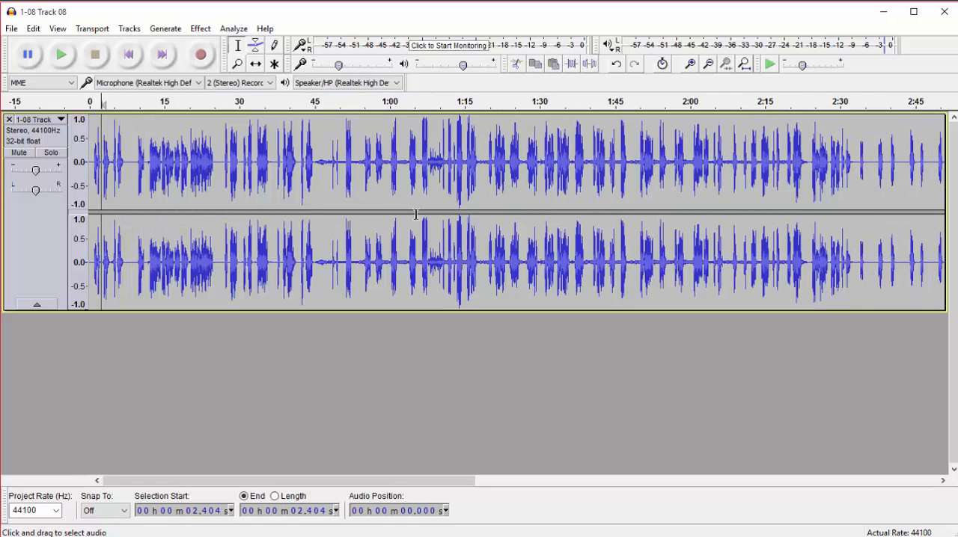
Step: Play the opening, cut the short pause between 0:03 and 0:04.6, and replay to check the join
click(61, 54)
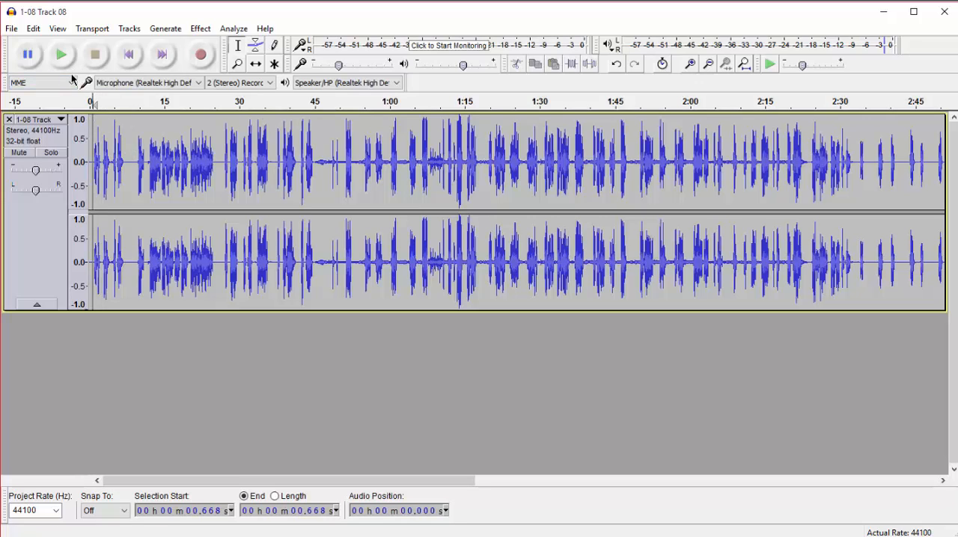
mouse_move(61, 54)
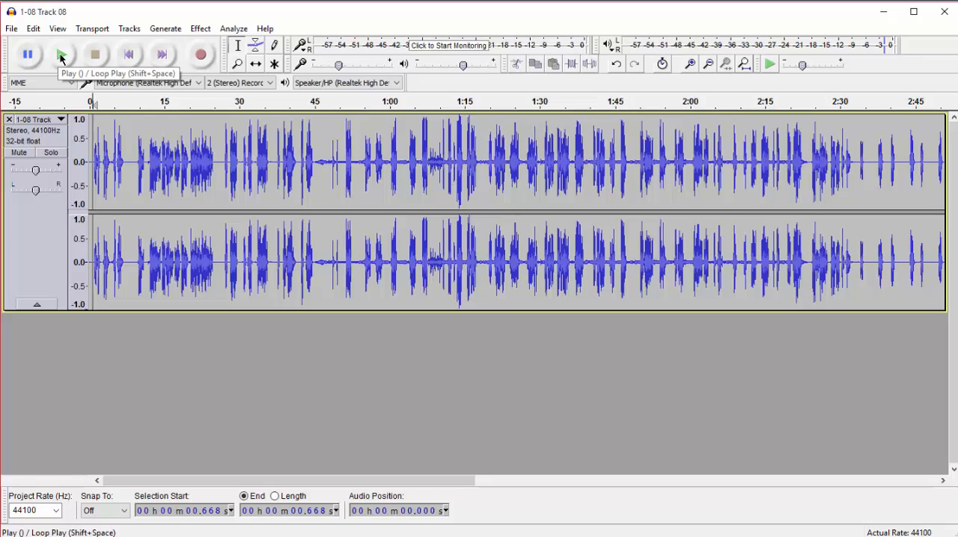
click(60, 54)
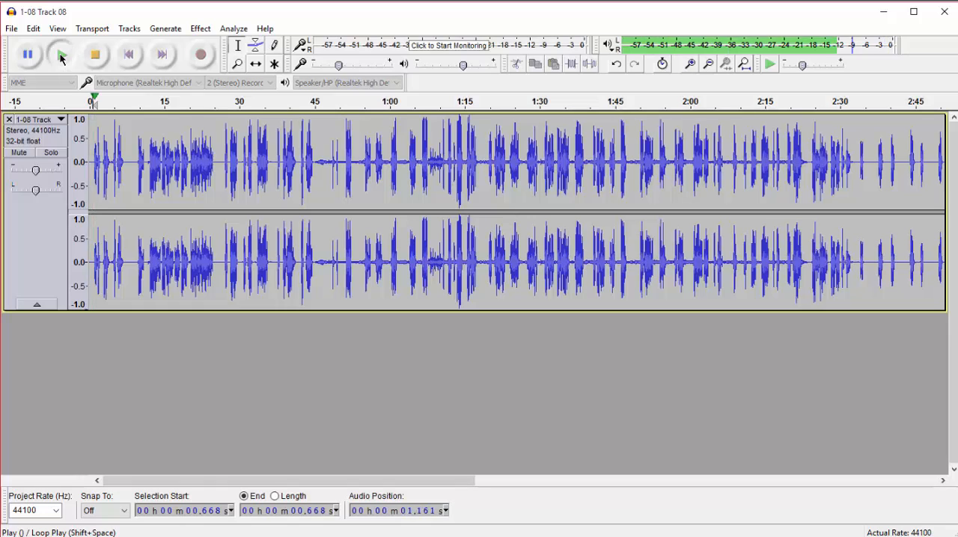
click(60, 53)
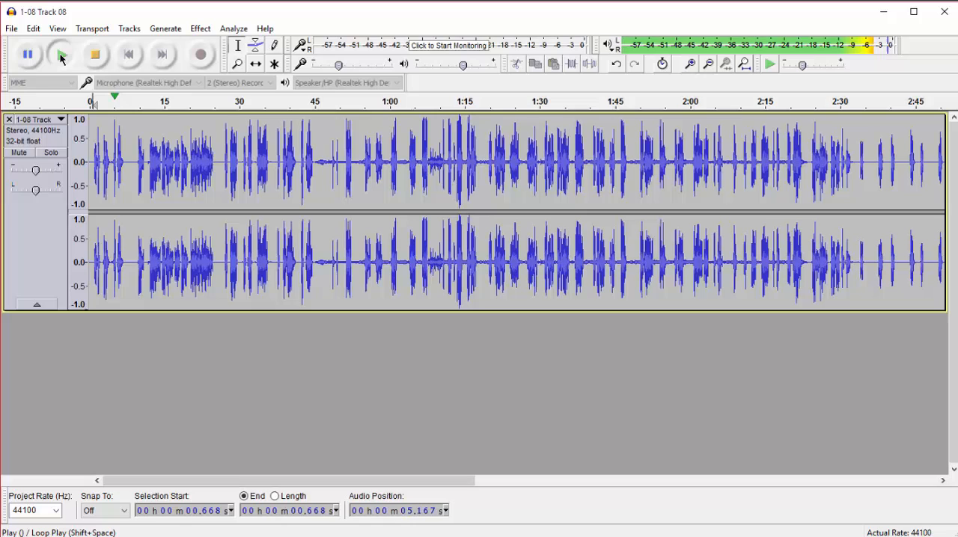
click(60, 54)
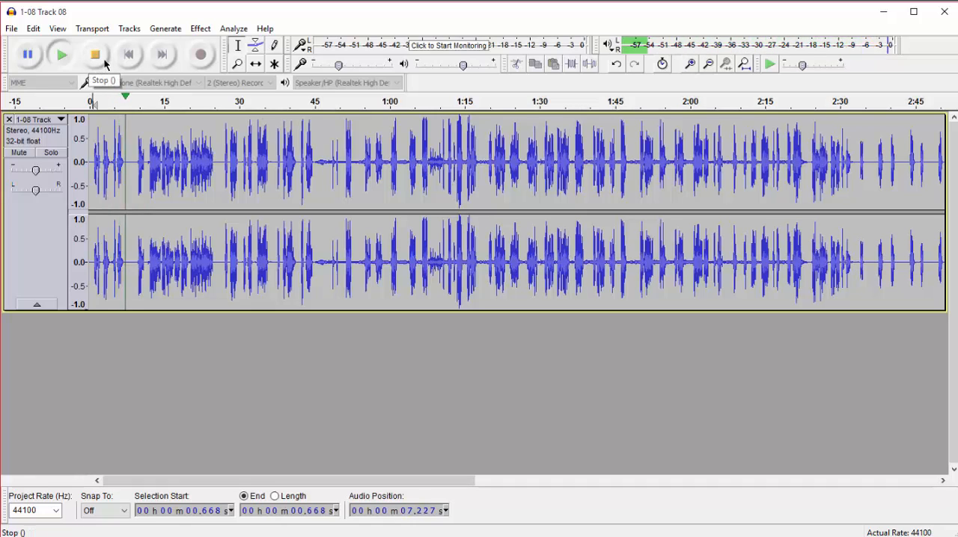
click(94, 54)
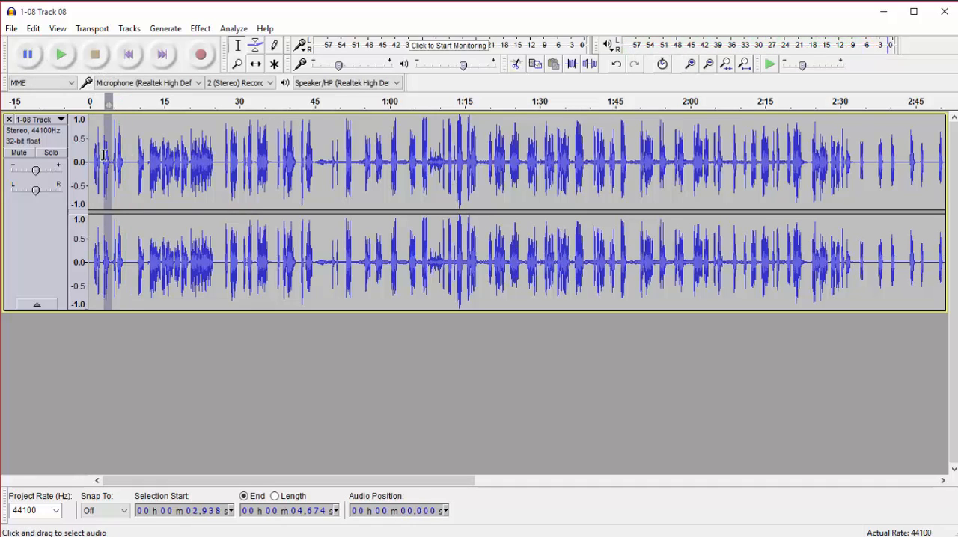
drag(108, 157, 103, 157)
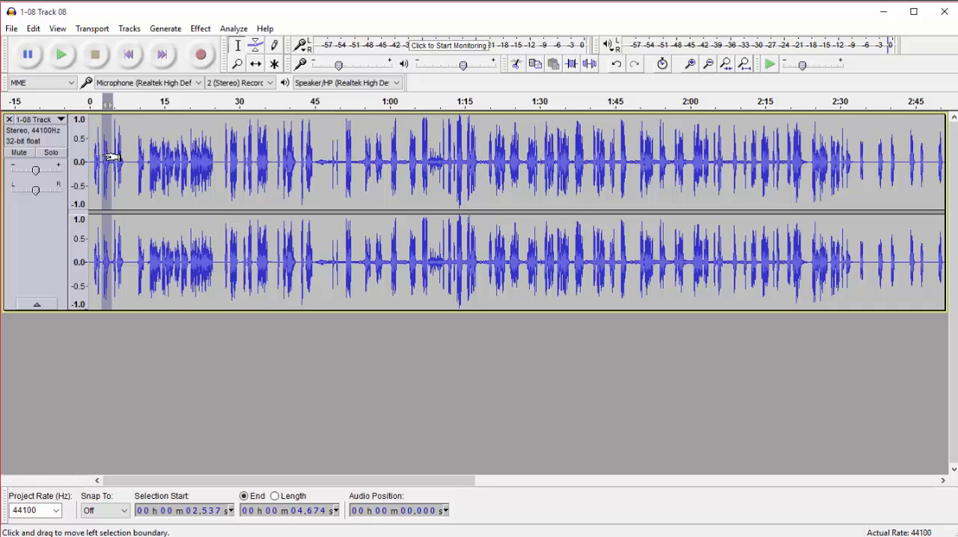
click(61, 53)
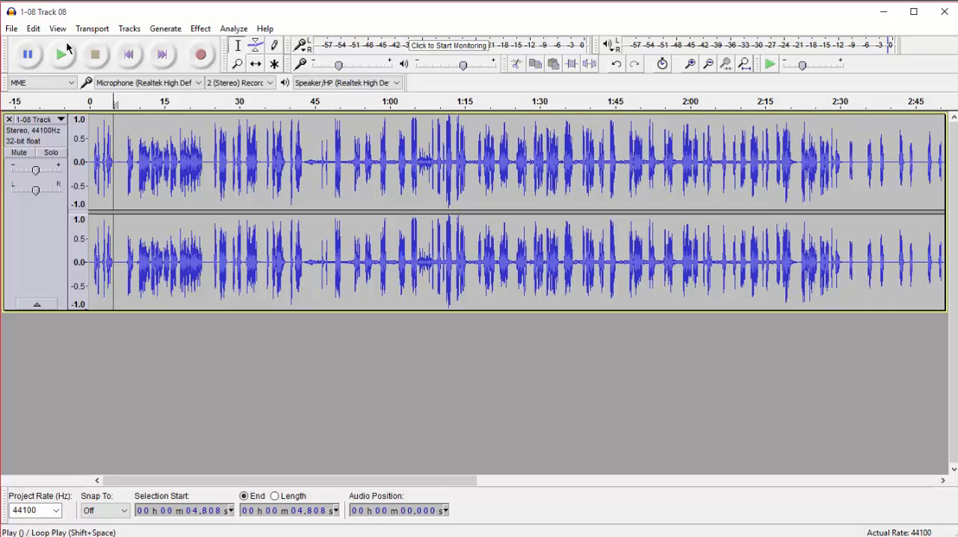
click(61, 54)
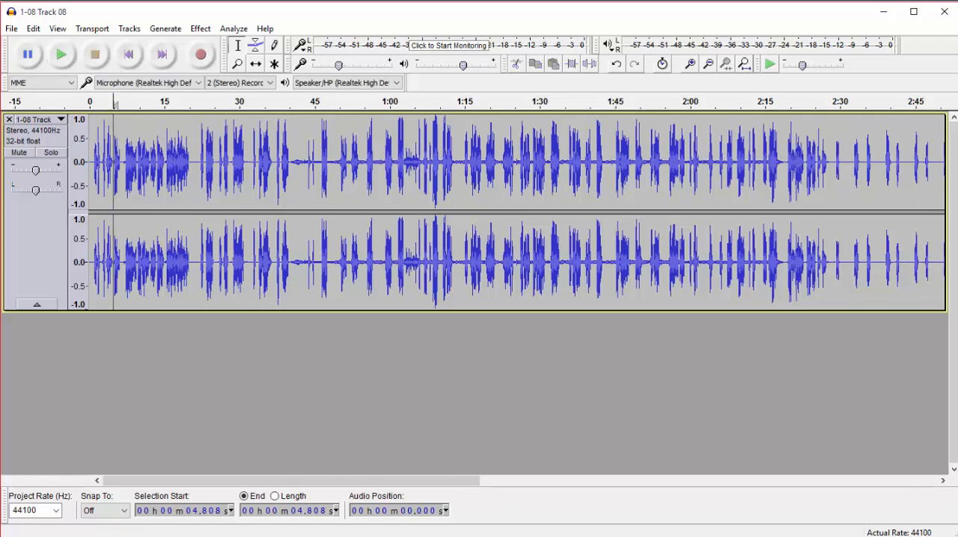
Step: Play from about 2 seconds, remove another stretch of silence in the opening seconds, and replay
click(62, 54)
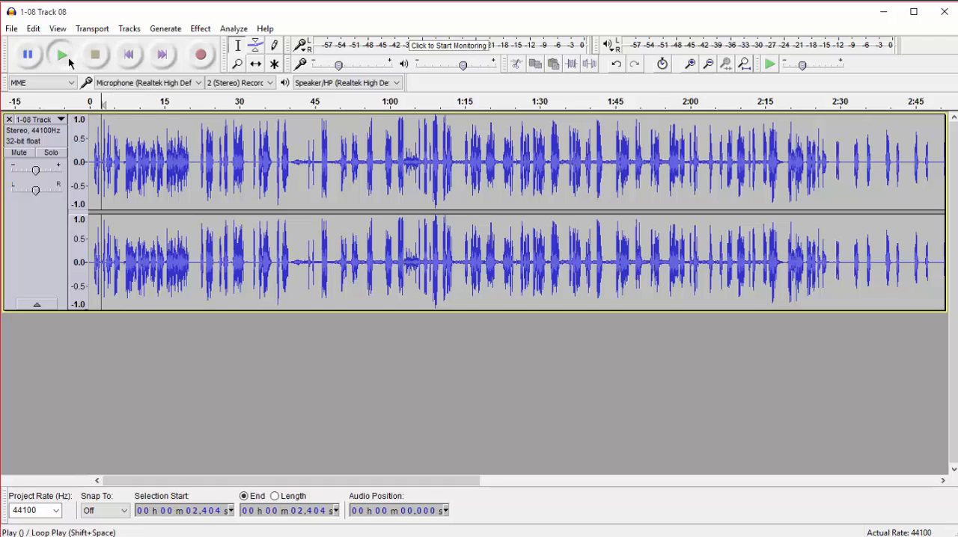
click(60, 53)
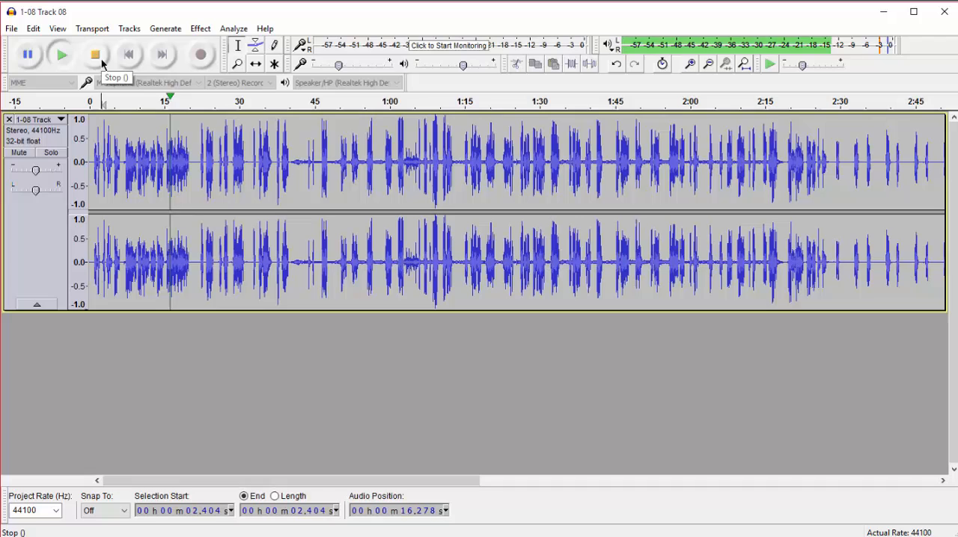
click(95, 54)
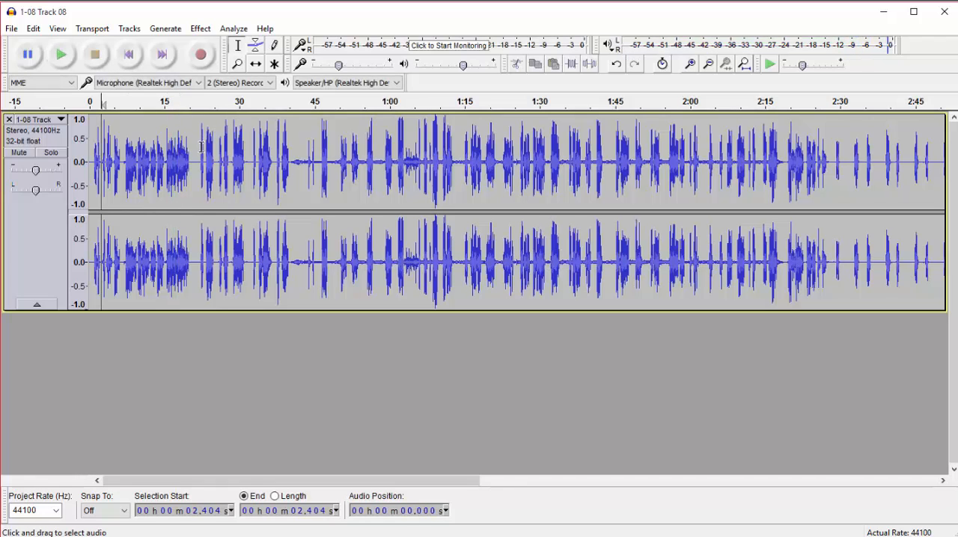
drag(135, 149, 200, 149)
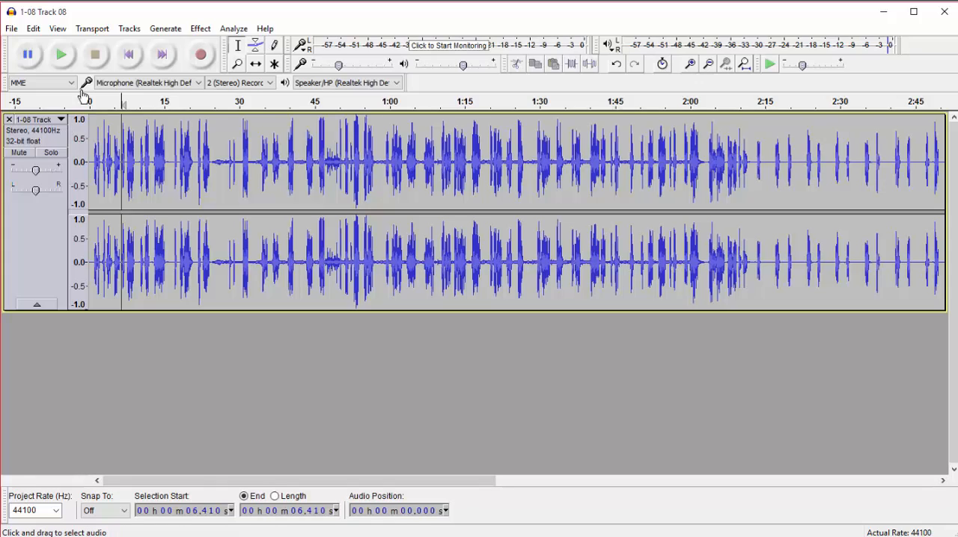
click(61, 53)
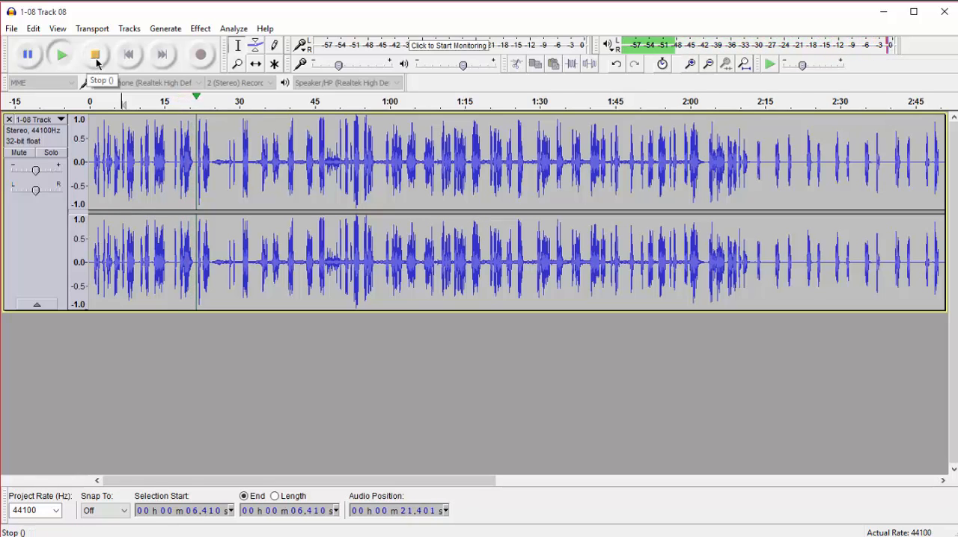
click(96, 54)
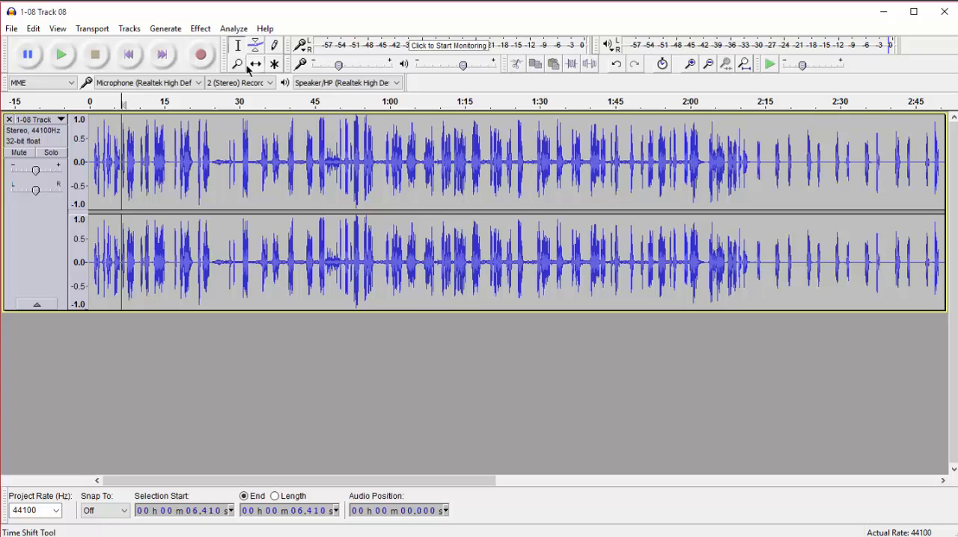
Step: Zoom to the first 45 seconds and cut the gaps near 0:10, 0:16 and 0:19, then play back
click(236, 63)
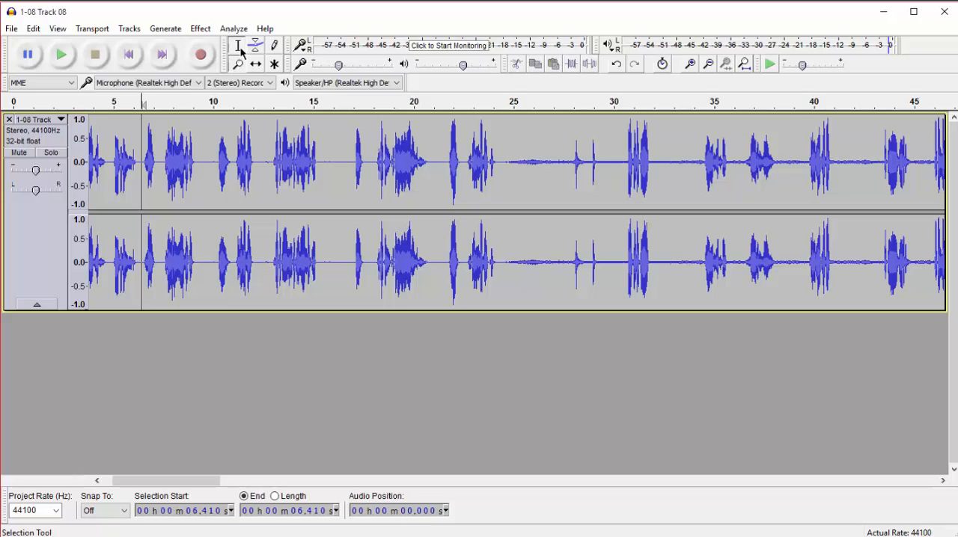
click(202, 160)
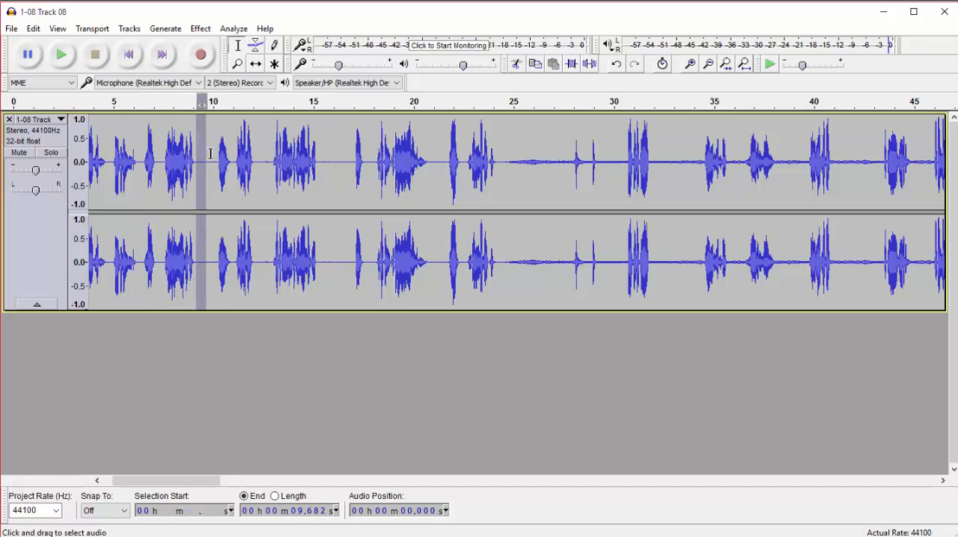
drag(202, 160, 212, 160)
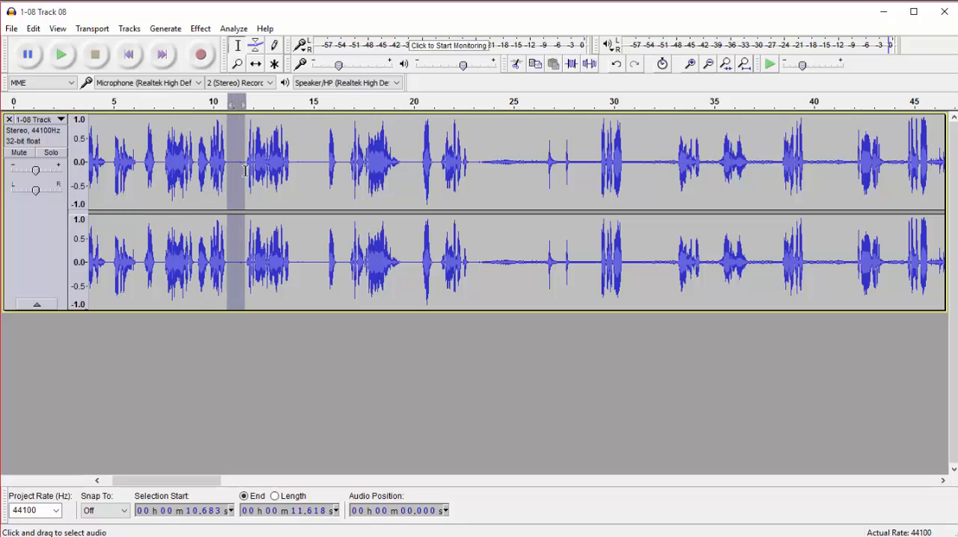
click(227, 161)
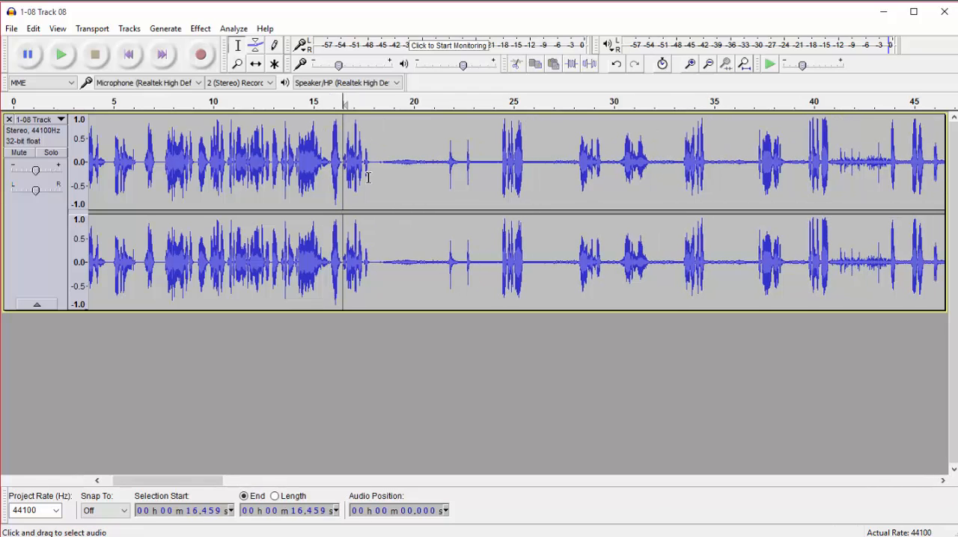
drag(368, 161, 449, 162)
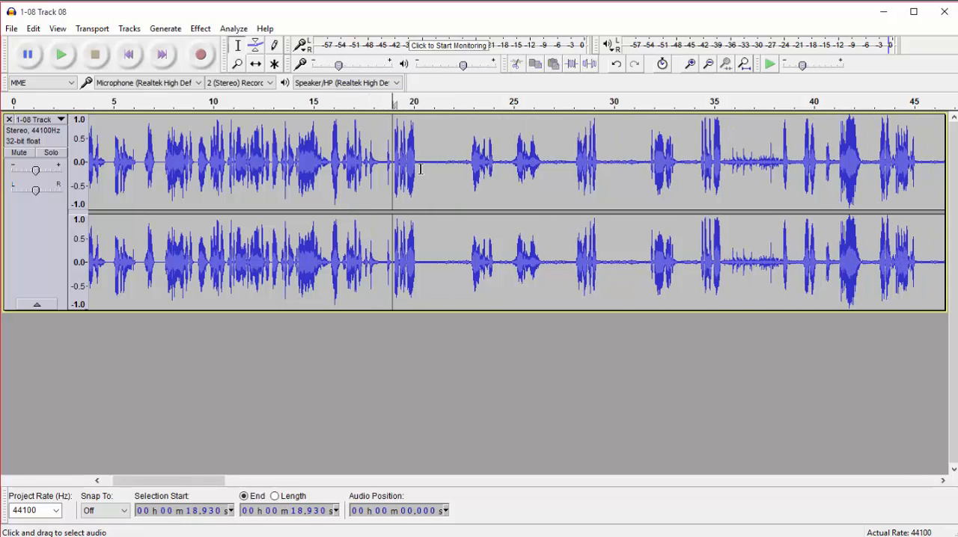
drag(419, 161, 464, 162)
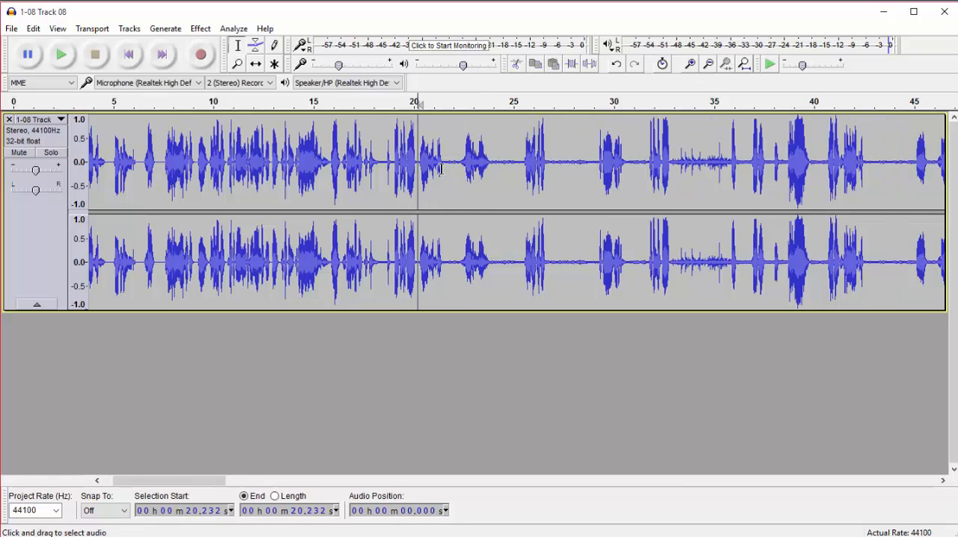
drag(443, 165, 461, 165)
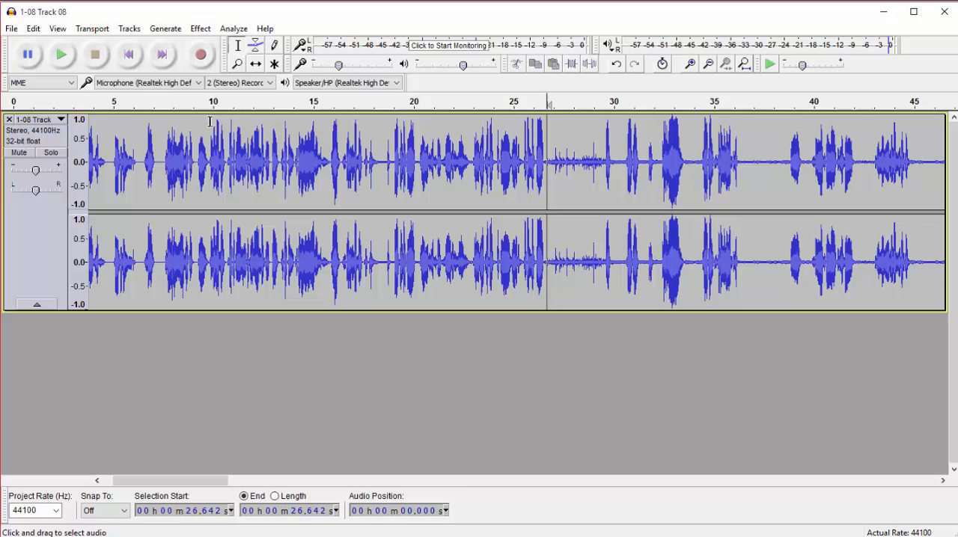
click(62, 54)
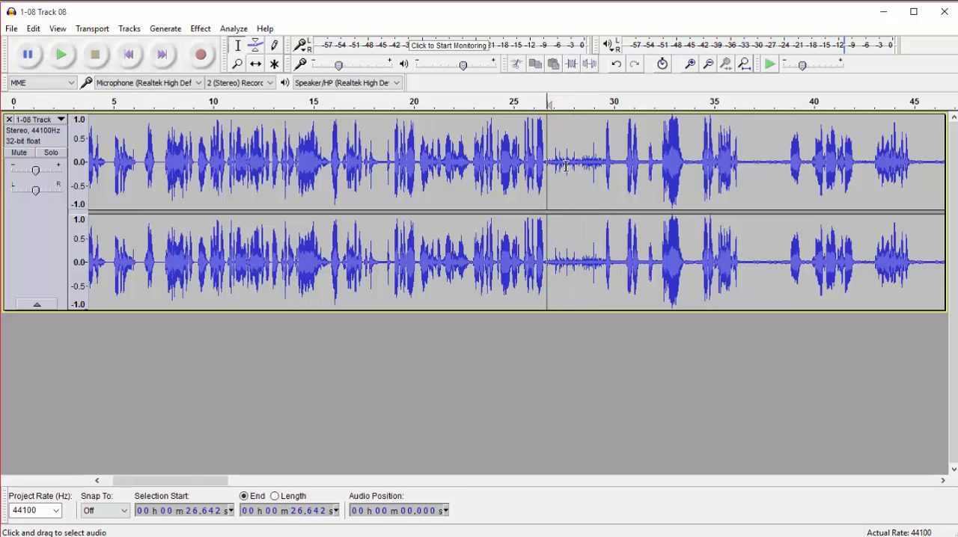
Step: Cut the pauses near 27 and 30 seconds and play back to check
drag(567, 162, 604, 161)
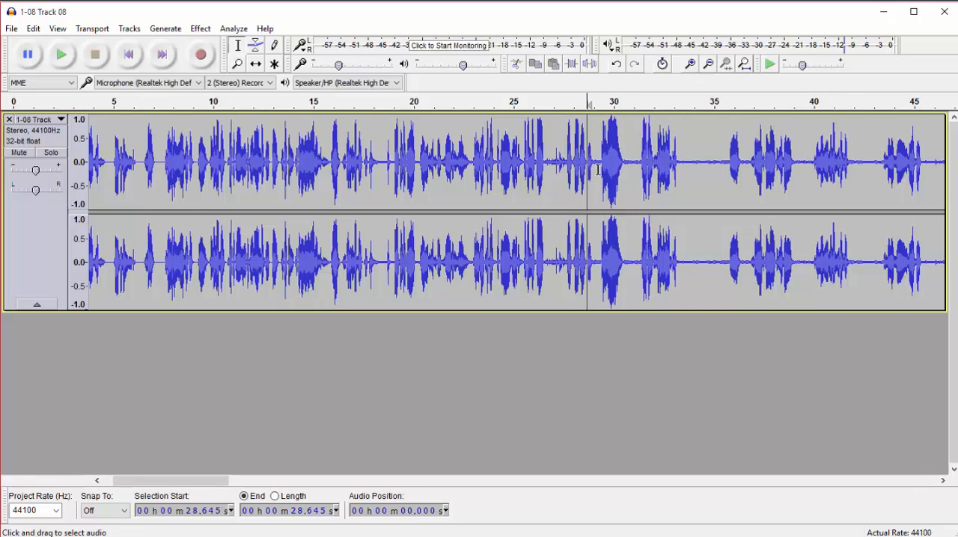
click(596, 165)
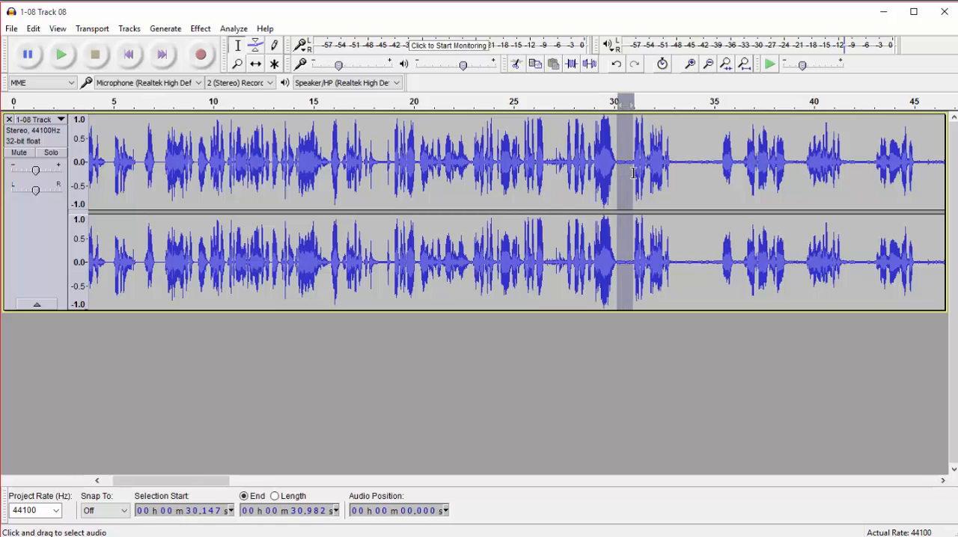
drag(656, 160, 701, 160)
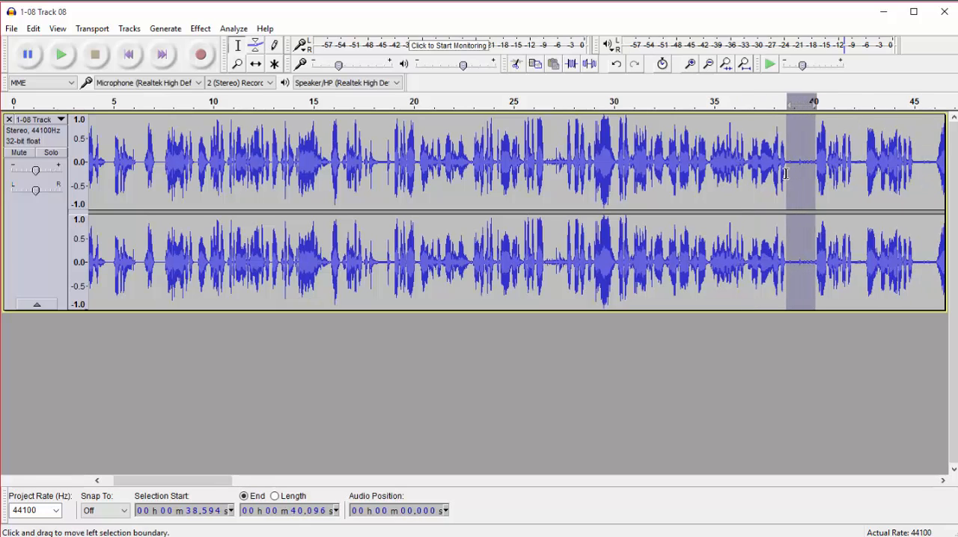
click(61, 54)
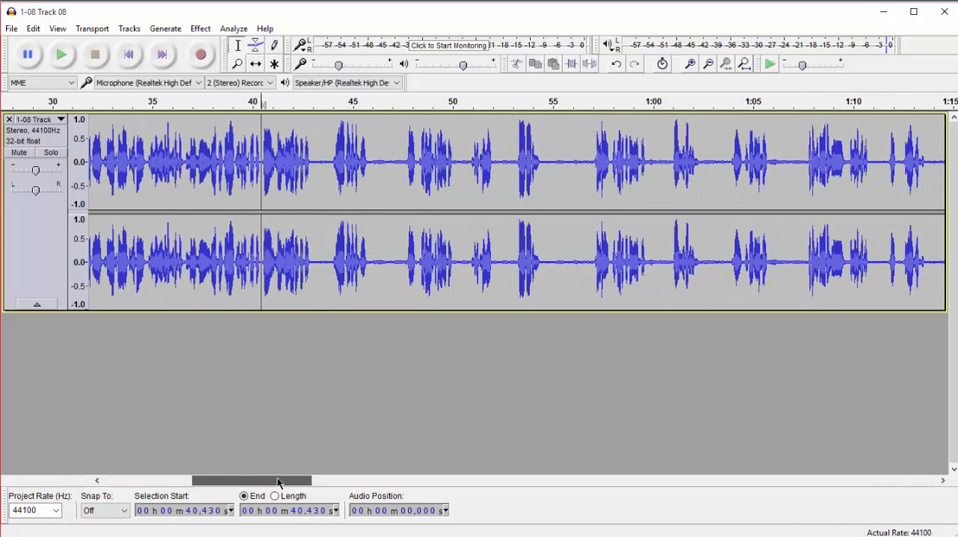
Step: Cut the pauses near 43 and 51 seconds, then play from about 1:08 and stop to check
drag(260, 162, 322, 162)
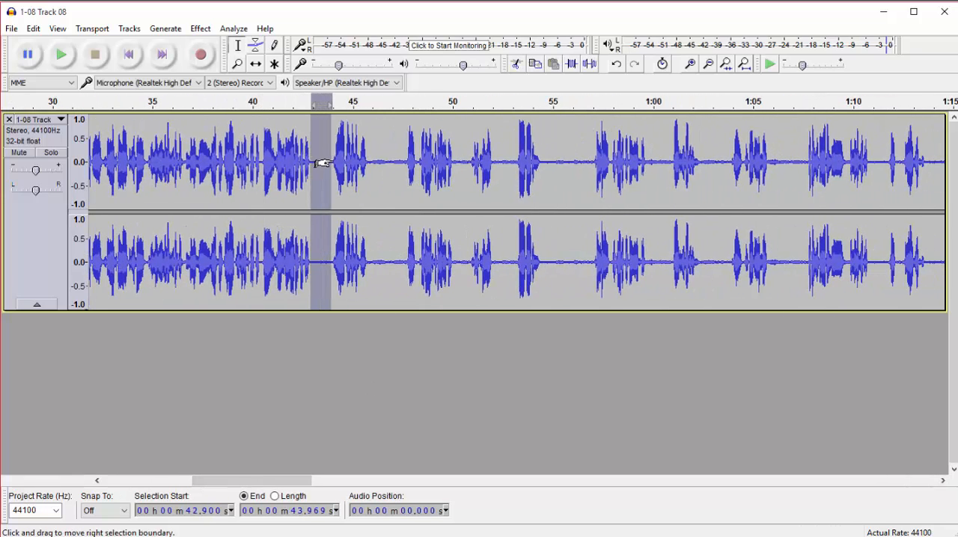
drag(314, 160, 386, 160)
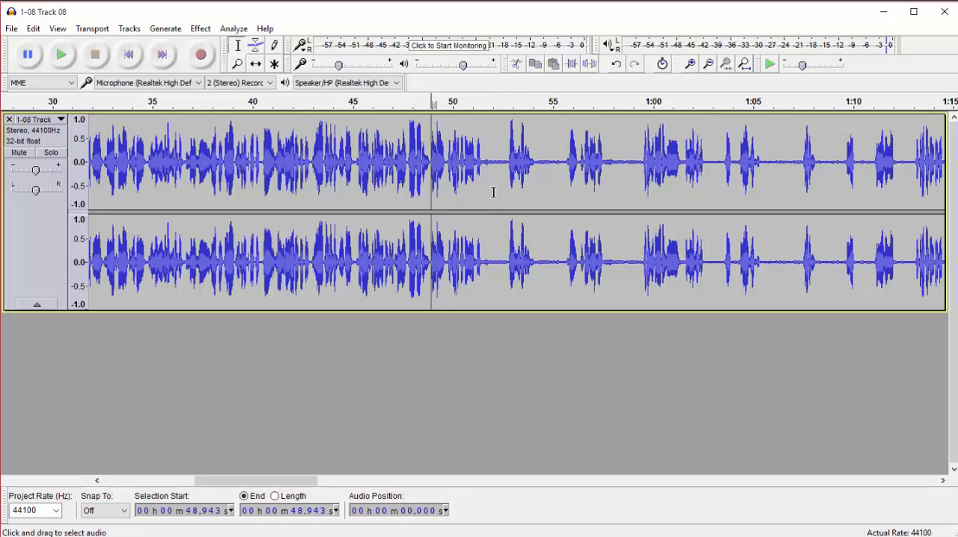
click(61, 54)
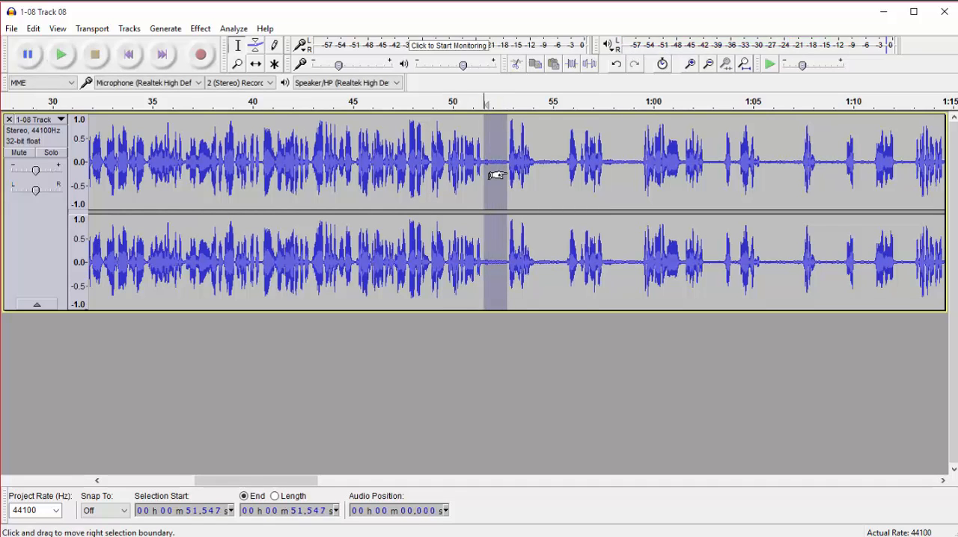
drag(488, 161, 541, 162)
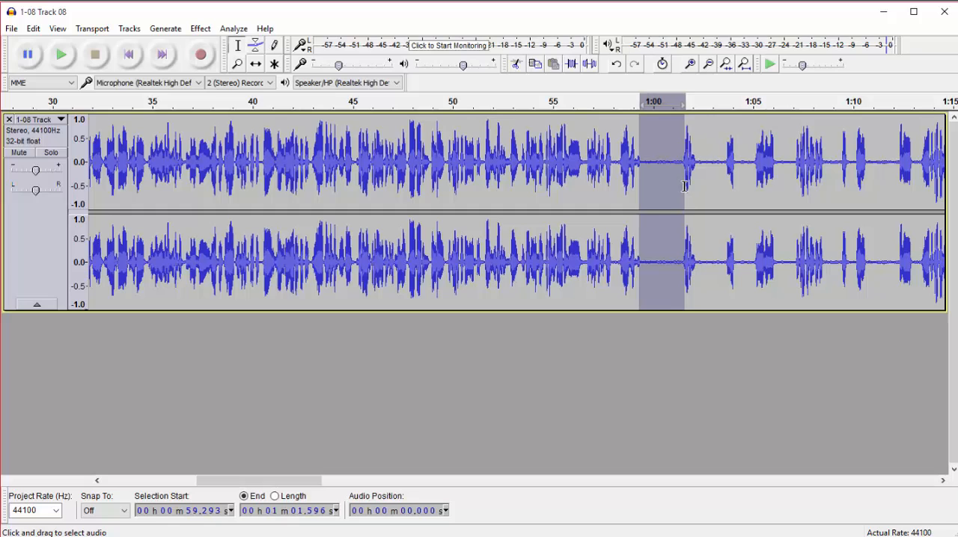
click(652, 160)
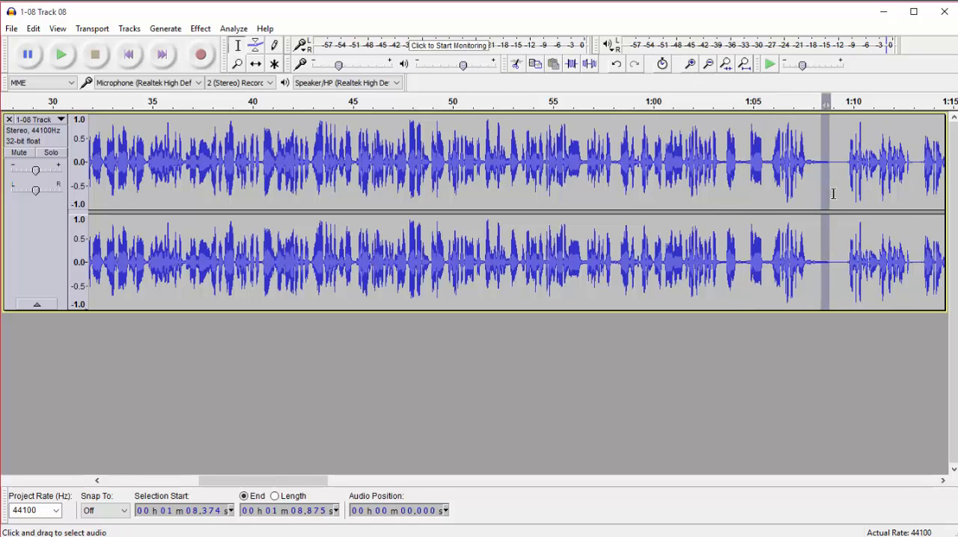
click(62, 54)
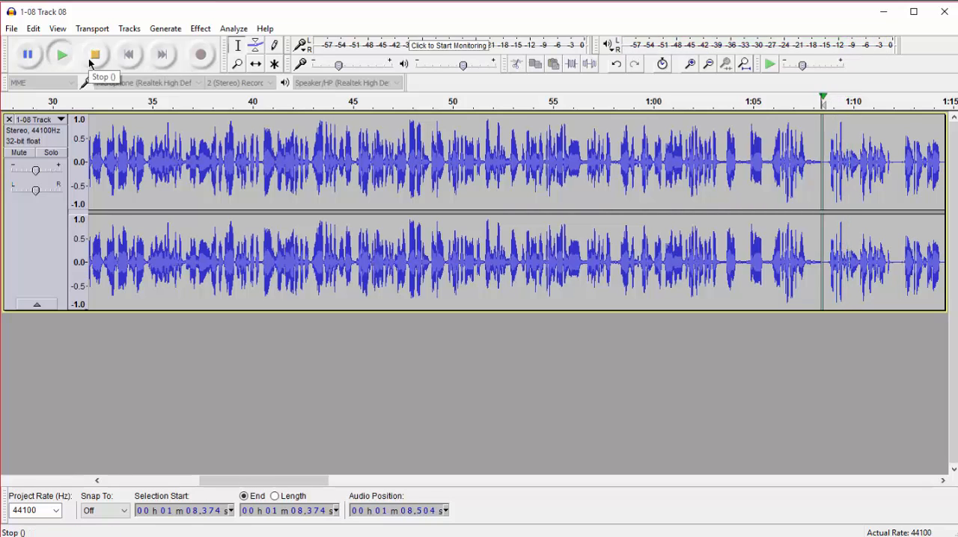
click(96, 53)
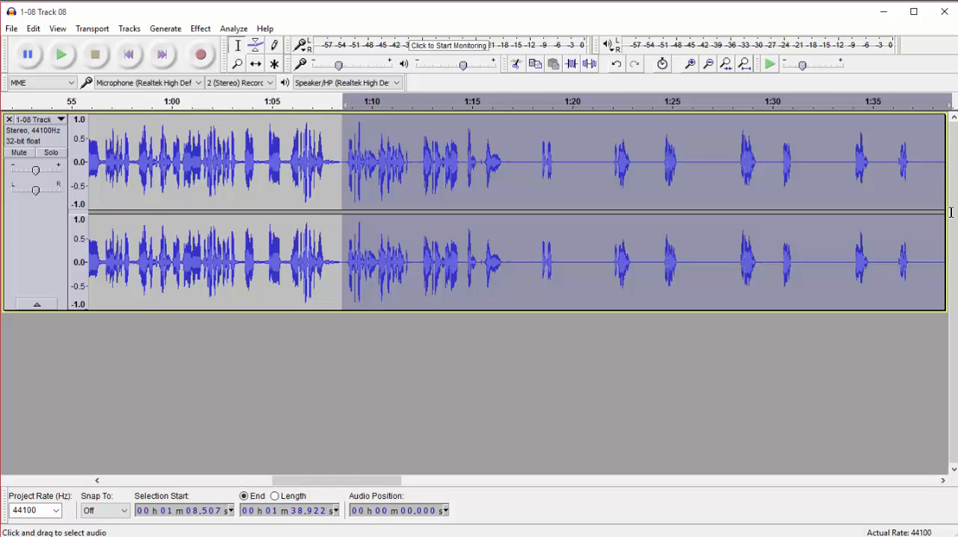
Step: Scroll along the track while listening to the condensed opening, then stop playback
scroll(right, 3)
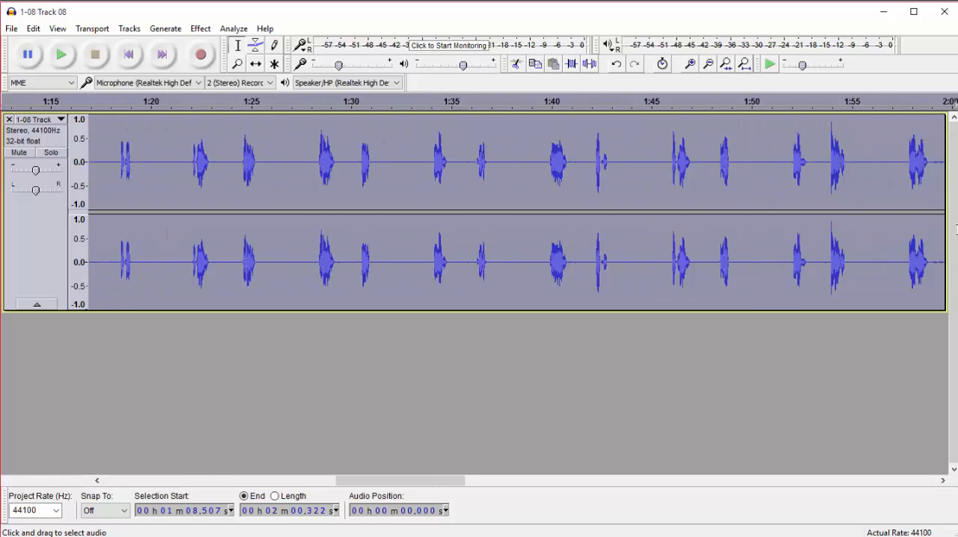
scroll(right, 3)
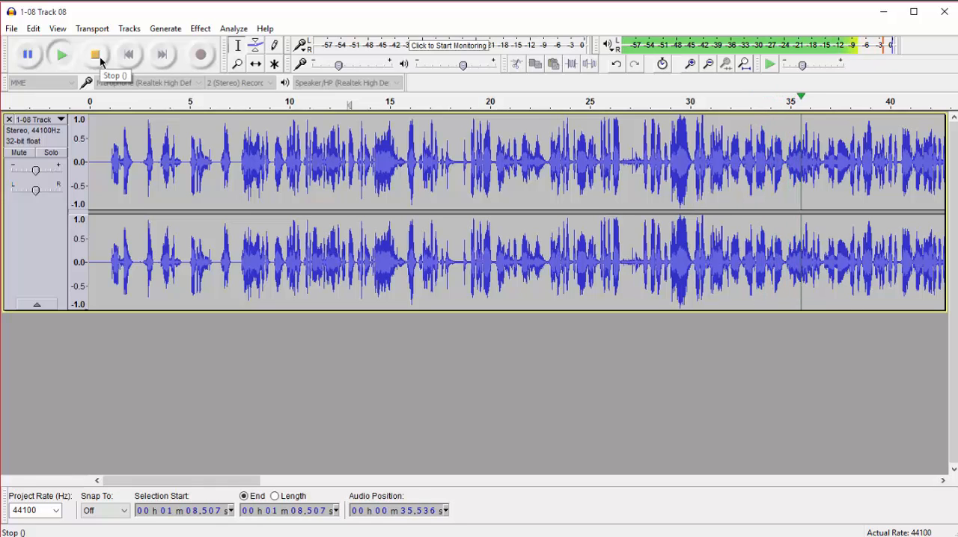
click(94, 54)
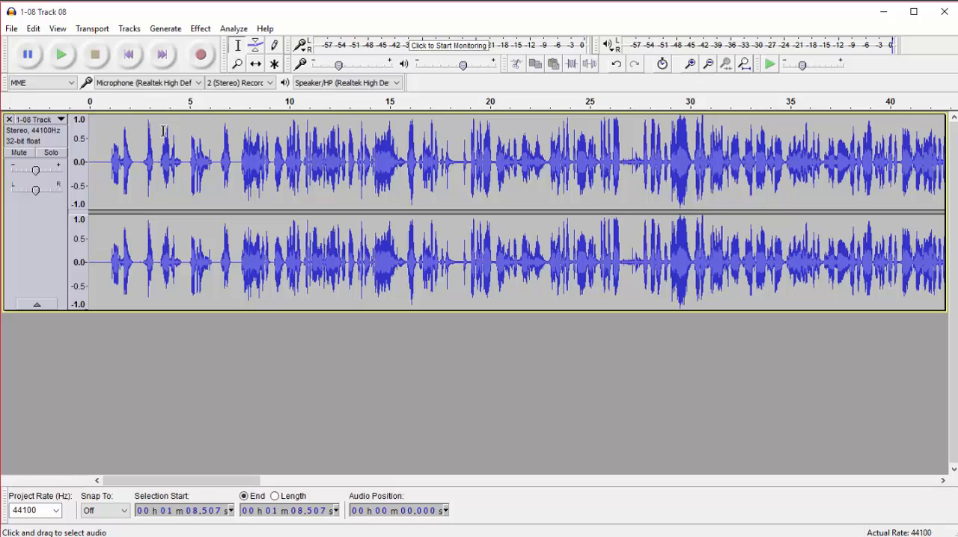
mouse_move(347, 117)
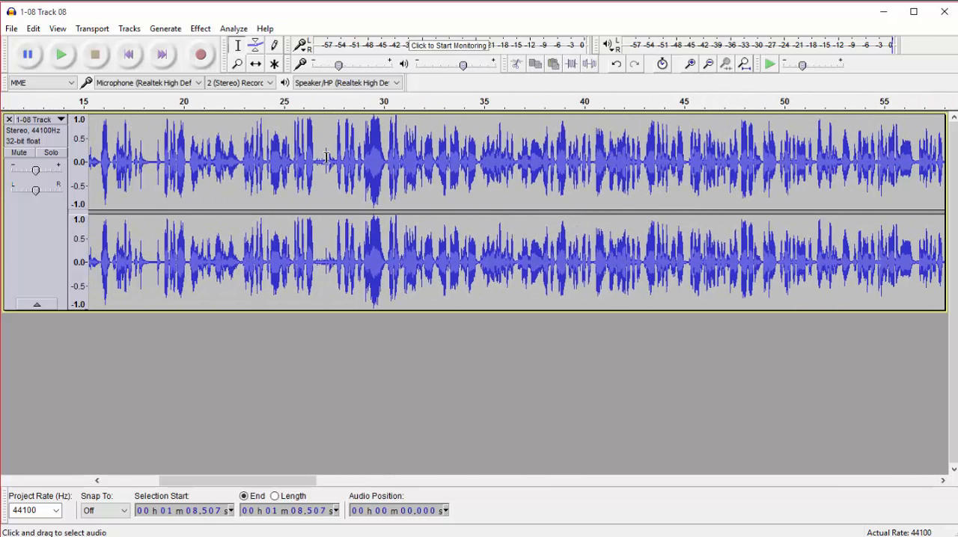
mouse_move(403, 229)
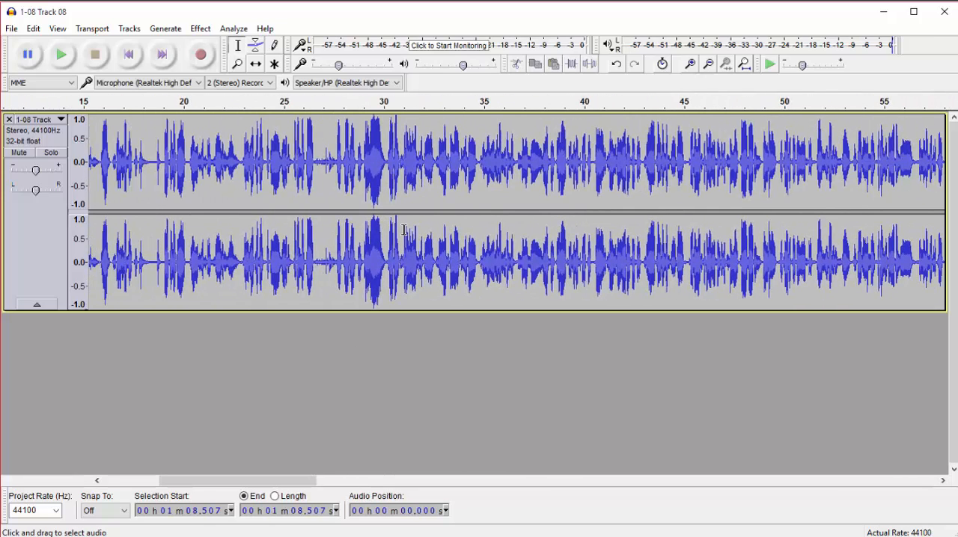
mouse_move(276, 471)
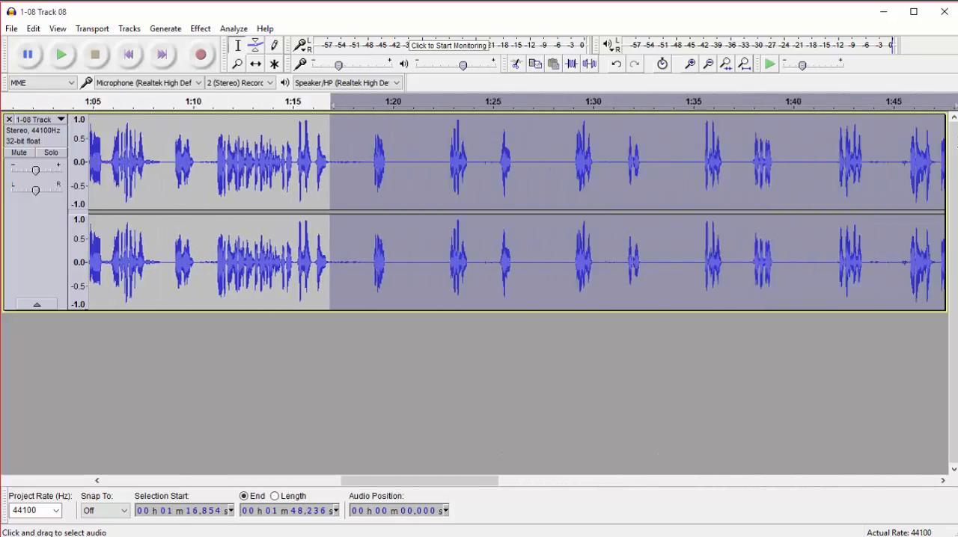
Step: Scroll to the end of the kept dialogue and set the edit point near 1:09 for trimming the tail
scroll(right, 3)
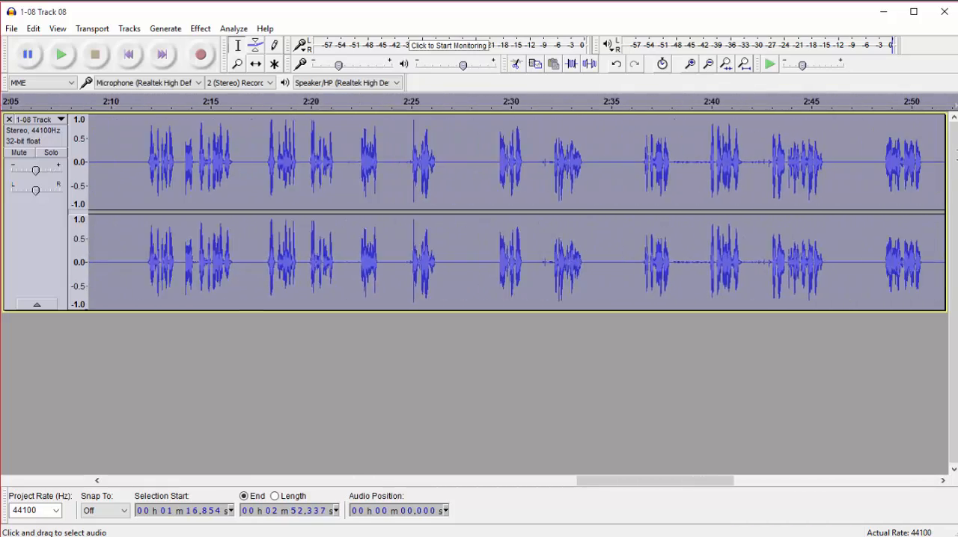
scroll(right, 3)
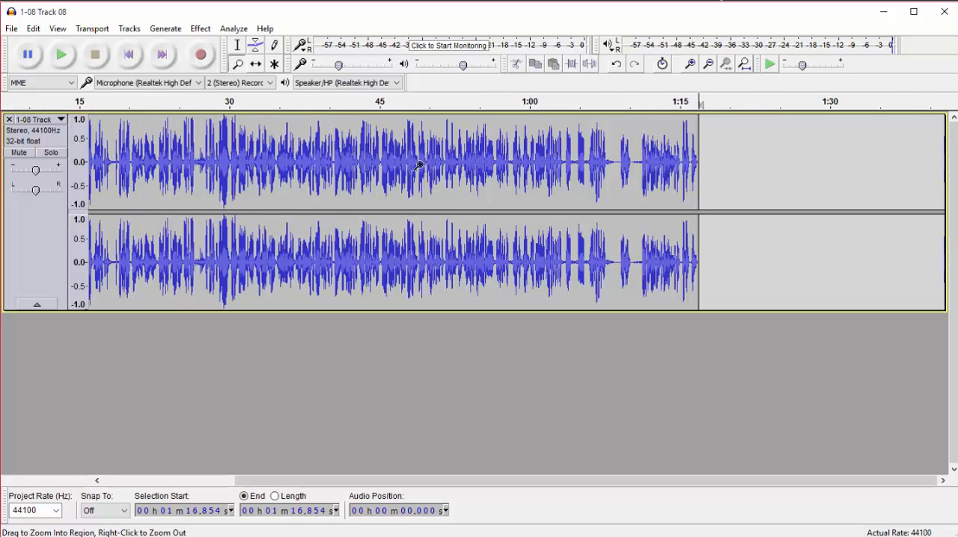
mouse_move(111, 102)
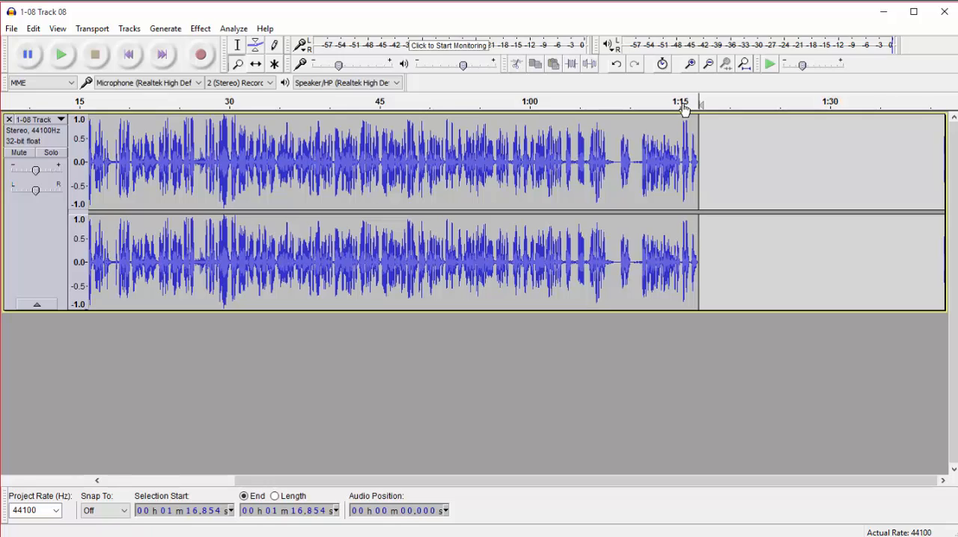
mouse_move(681, 105)
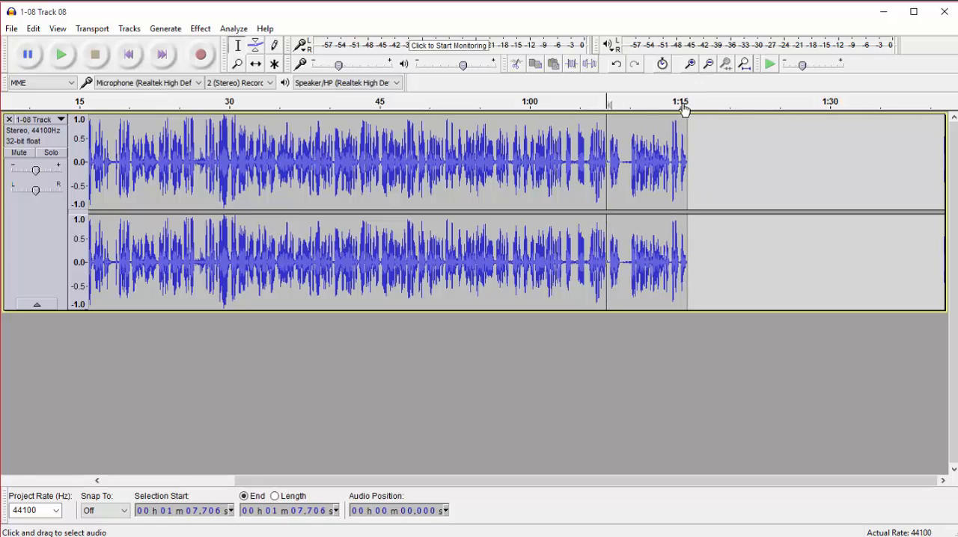
click(621, 160)
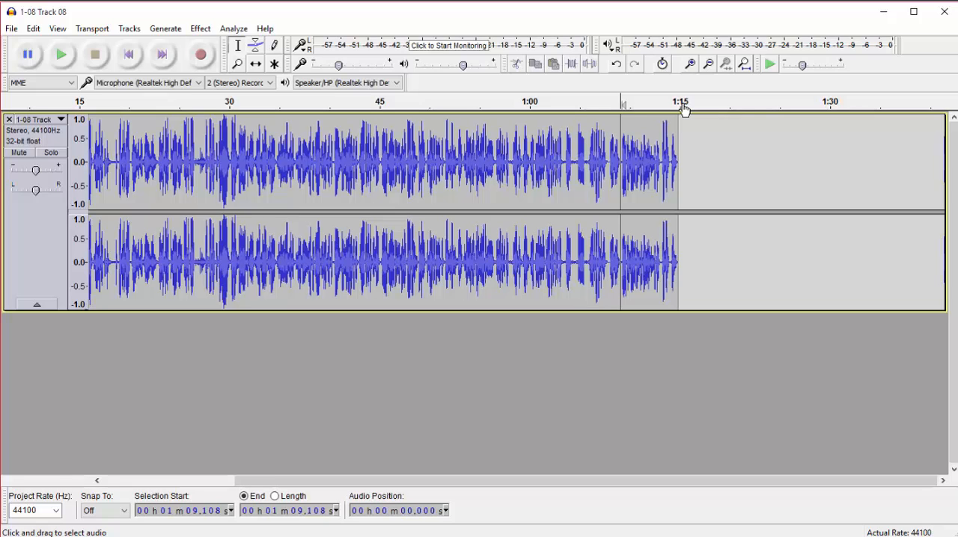
Step: Look through the Edit menu, then bring up the File menu to save the project
click(33, 28)
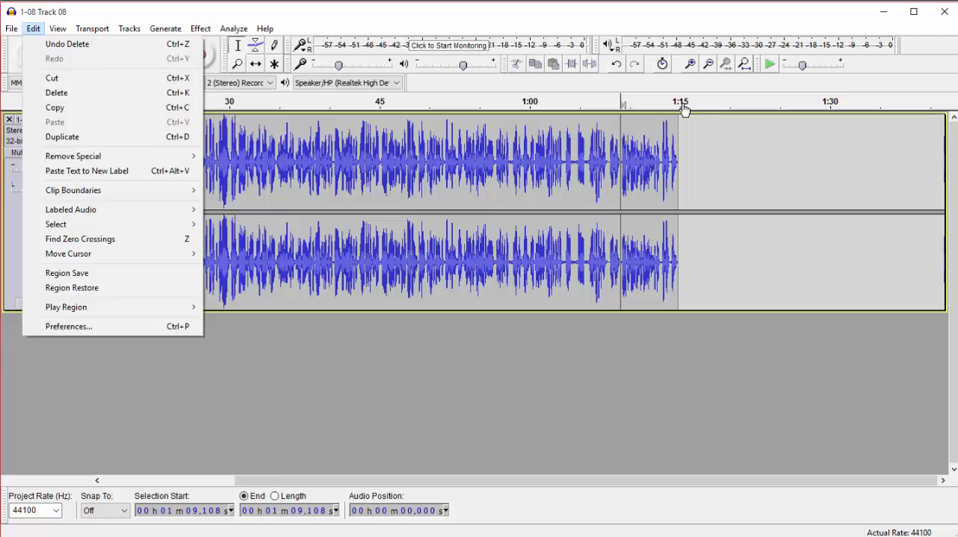
click(12, 29)
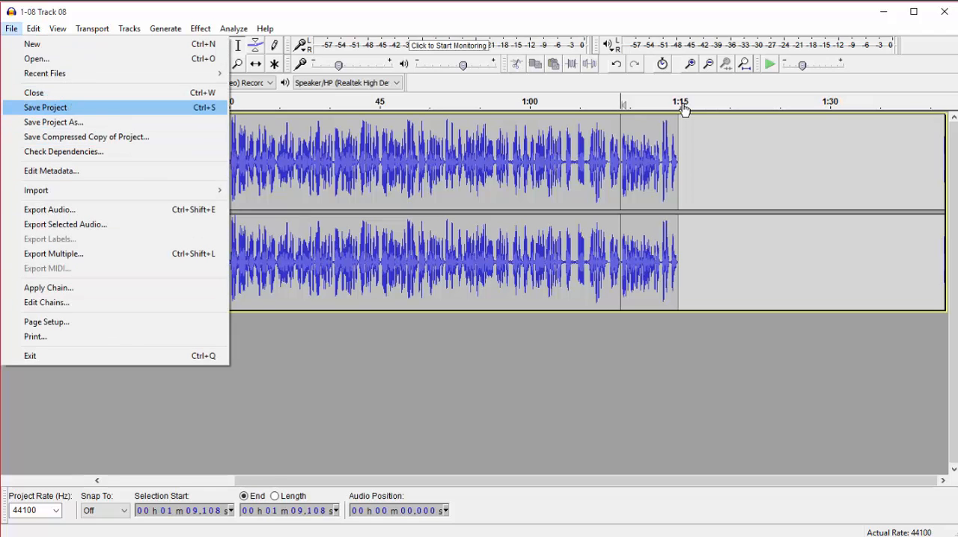